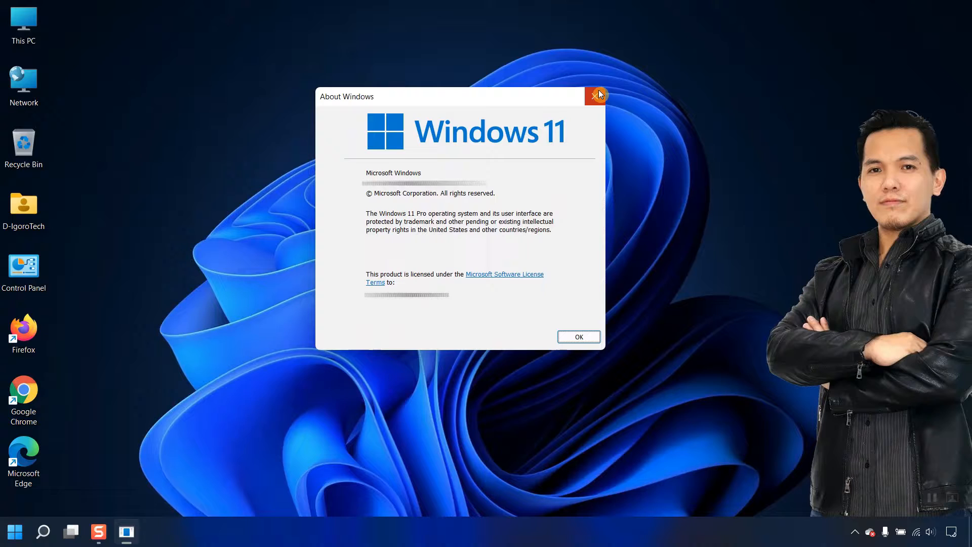
Step: Close the About Windows dialog showing Windows 11 Pro to clear the desktop
{"action": "left_click", "coordinate": [595, 95]}
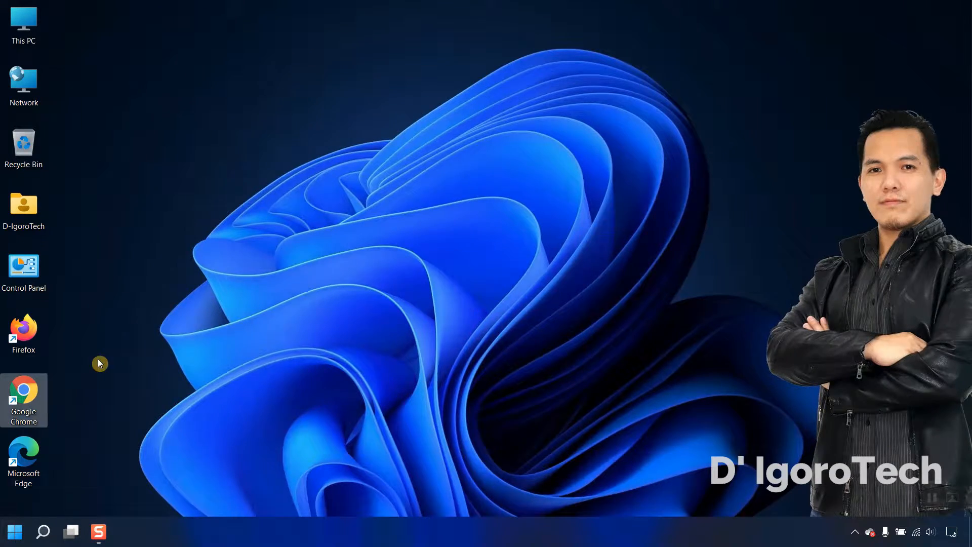
Step: Navigate vmware.com via Workspace > Workstation Pro to the Workstation 16 Pro trial downloads
{"action": "type", "text": "vmware.com/asean.html"}
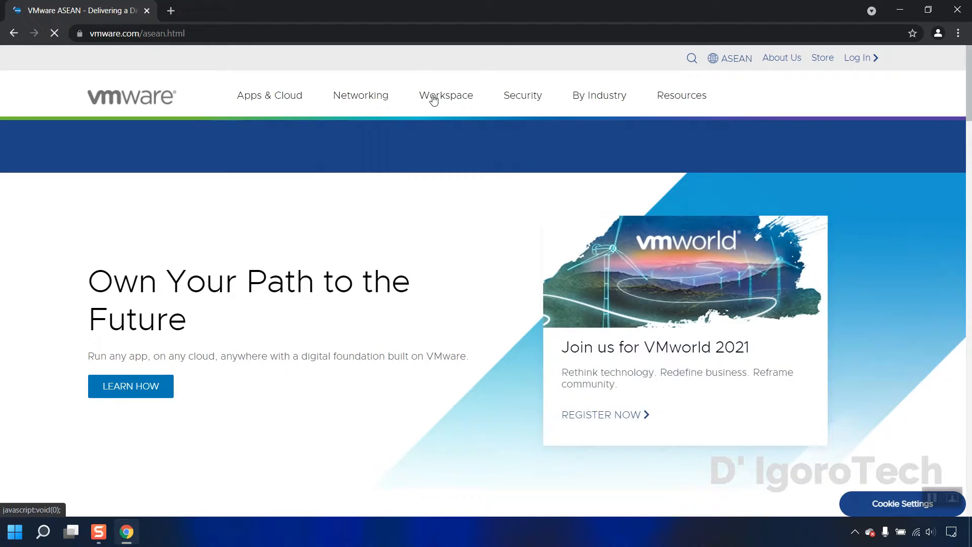
{"action": "left_click", "coordinate": [446, 96]}
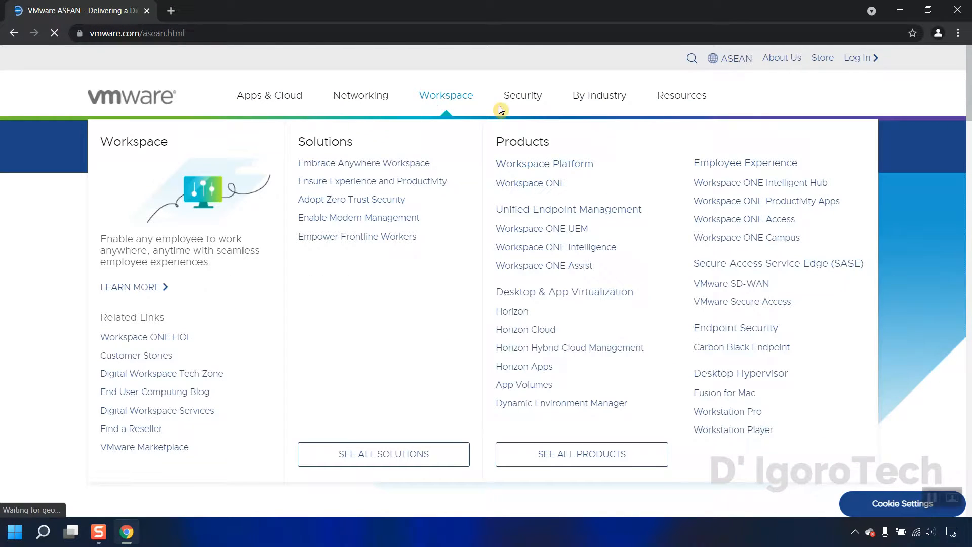
{"action": "mouse_move", "coordinate": [717, 416]}
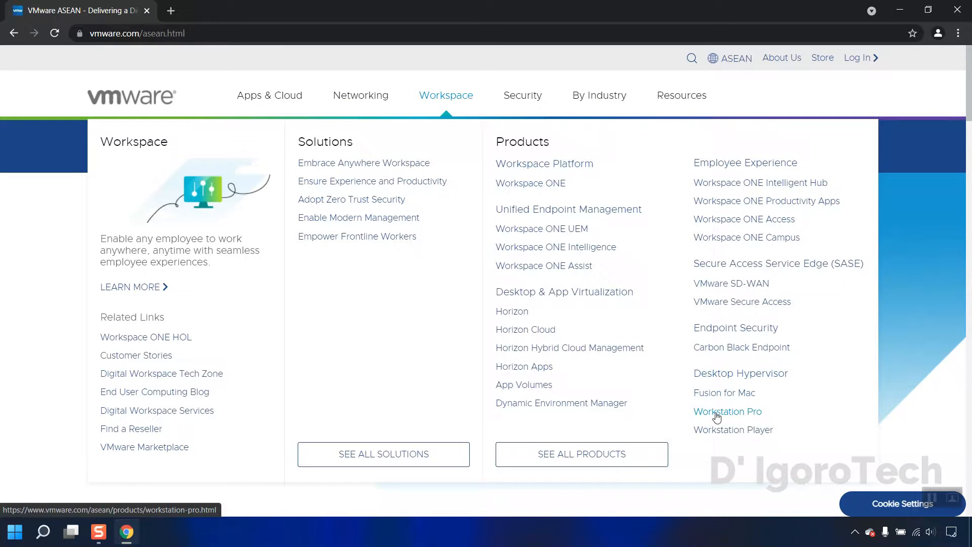
{"action": "left_click", "coordinate": [728, 411]}
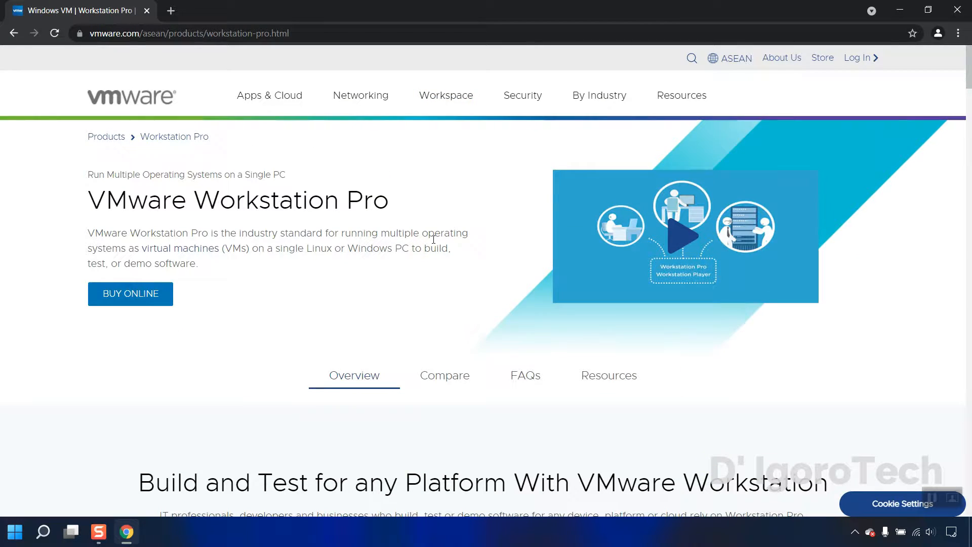
{"action": "scroll", "scroll_direction": "down", "scroll_amount": 3}
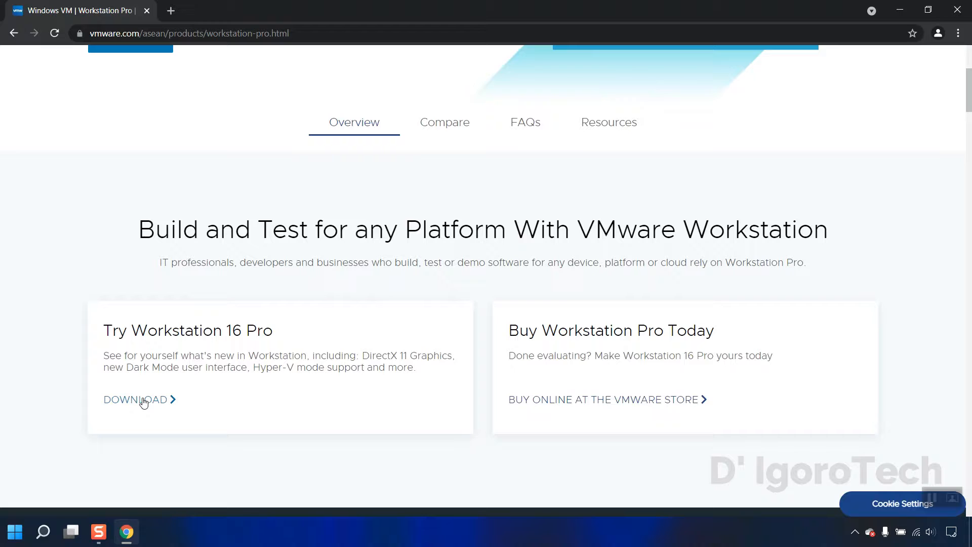
{"action": "left_click", "coordinate": [134, 399]}
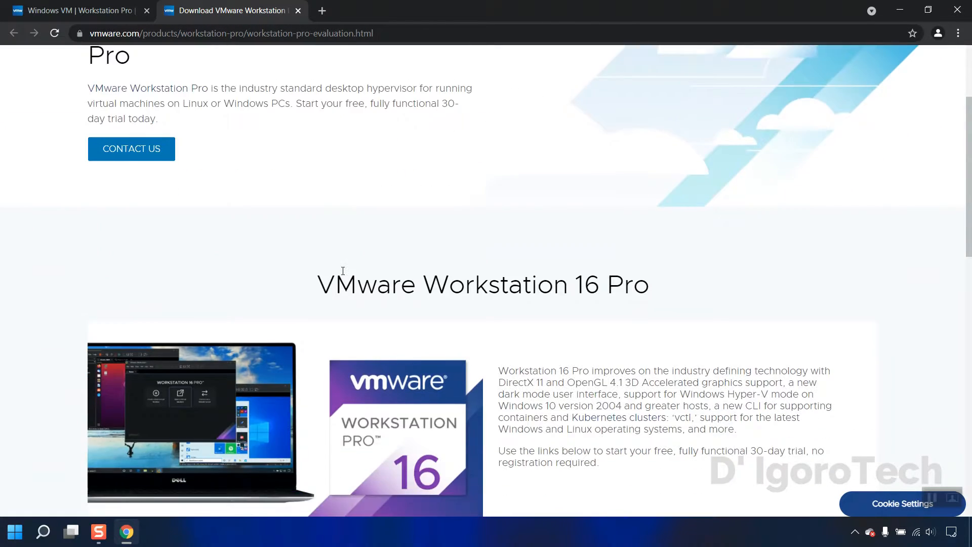
{"action": "scroll", "scroll_direction": "down", "scroll_amount": 3}
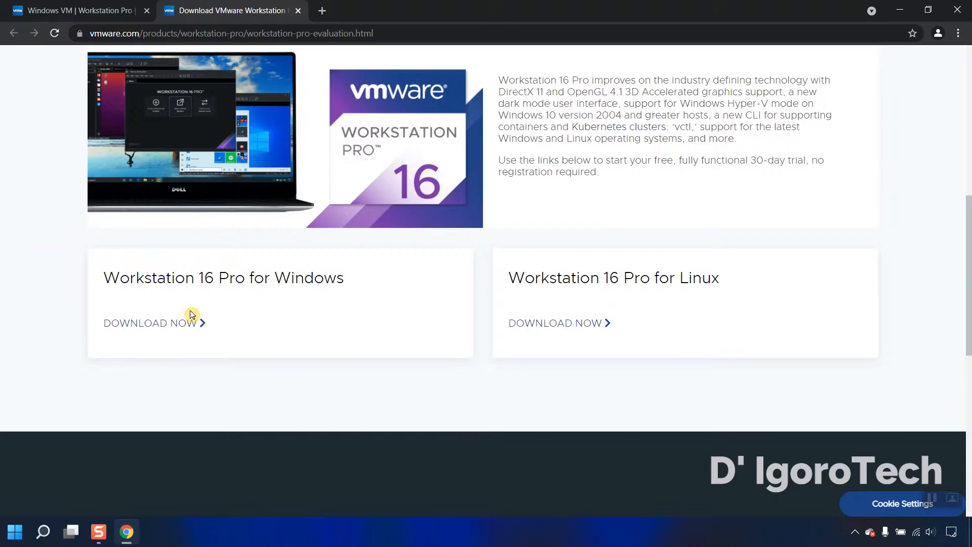
{"action": "mouse_move", "coordinate": [168, 326]}
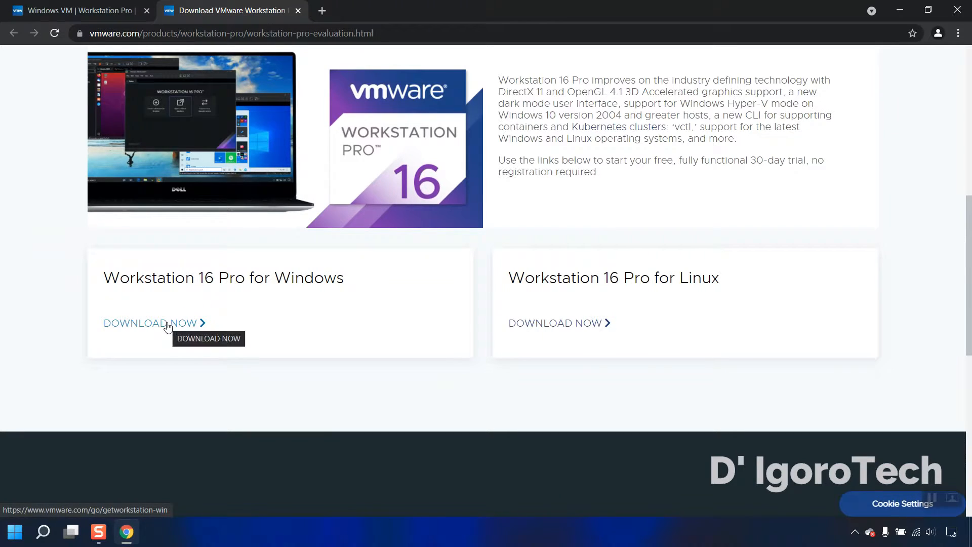
{"action": "mouse_move", "coordinate": [298, 288]}
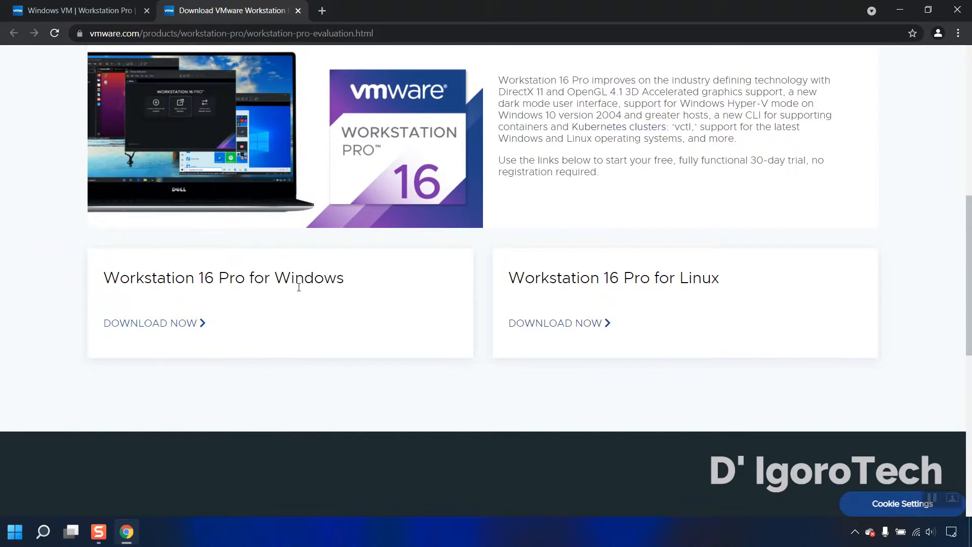
{"action": "mouse_move", "coordinate": [469, 297]}
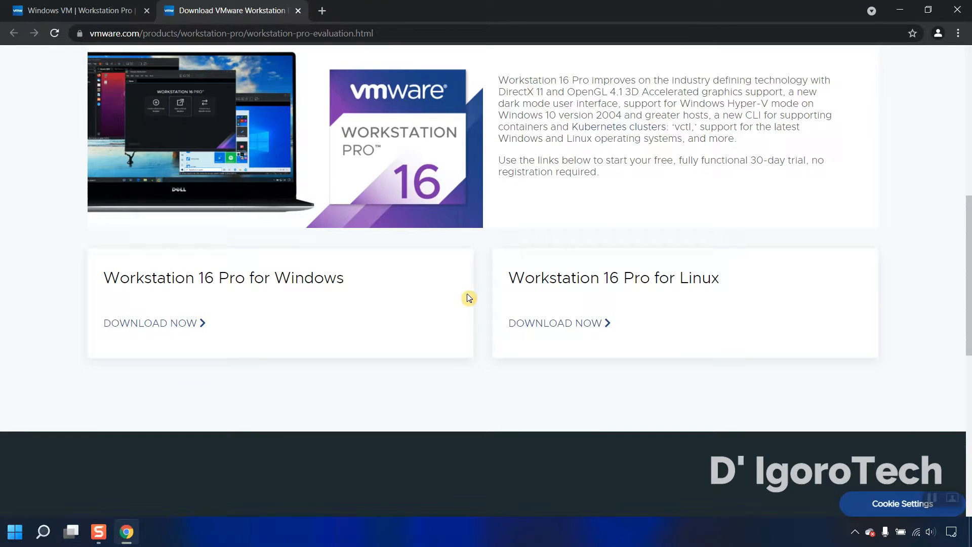
{"action": "mouse_move", "coordinate": [289, 292]}
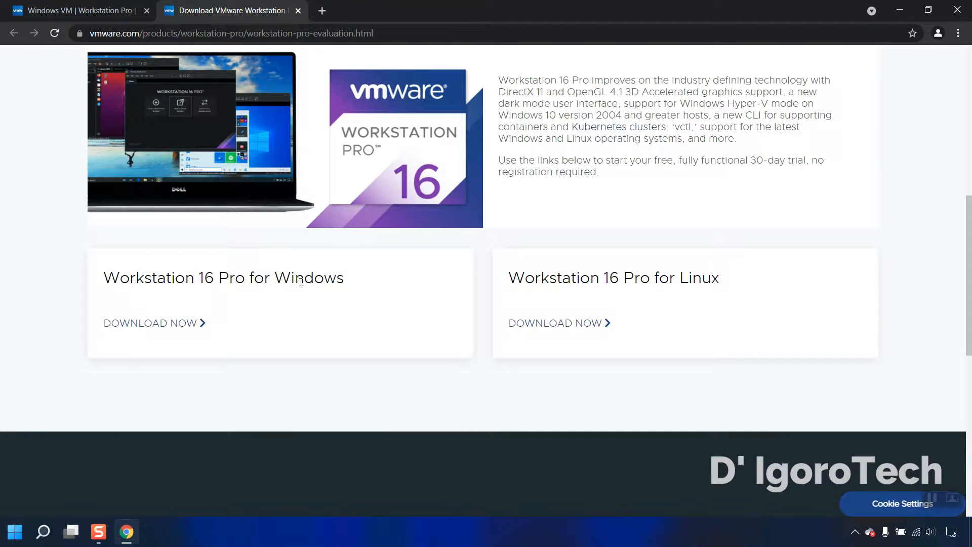
Step: Download the Workstation 16 Pro Windows installer, show it in its folder, and run it
{"action": "left_click", "coordinate": [150, 323]}
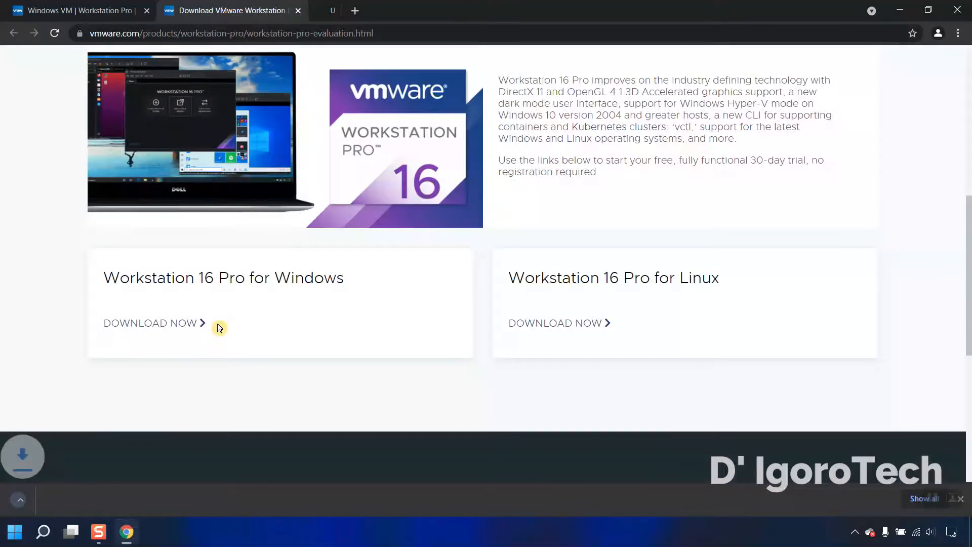
{"action": "left_click", "coordinate": [151, 323]}
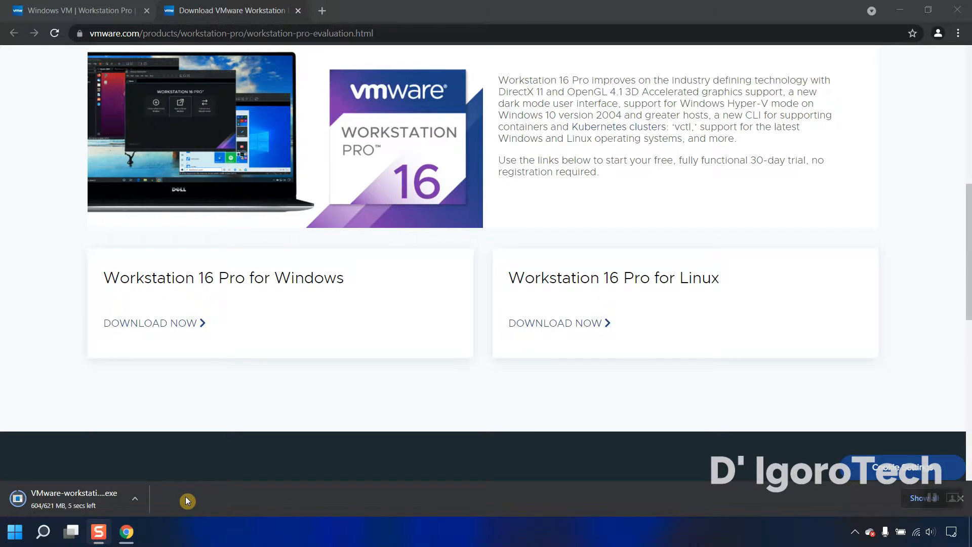
{"action": "left_click", "coordinate": [135, 500]}
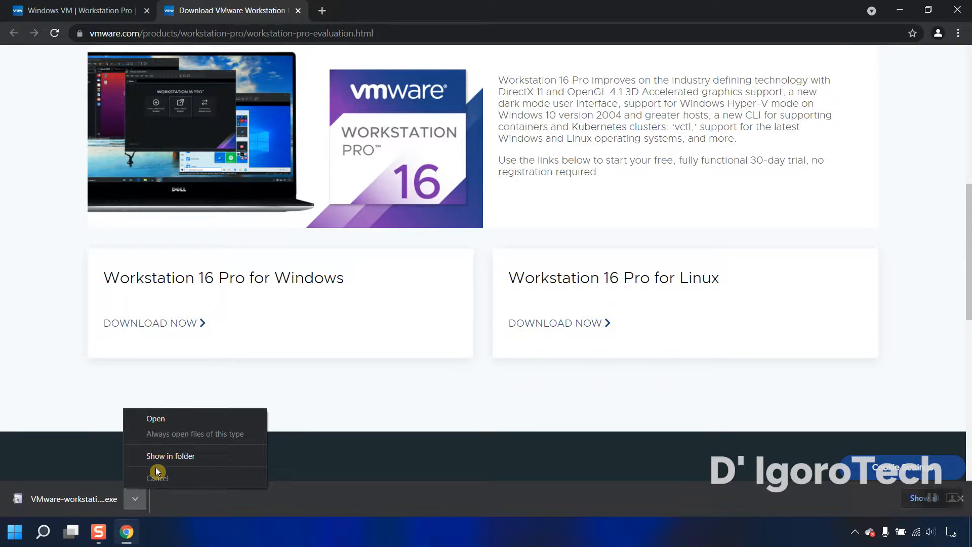
{"action": "left_click", "coordinate": [170, 456]}
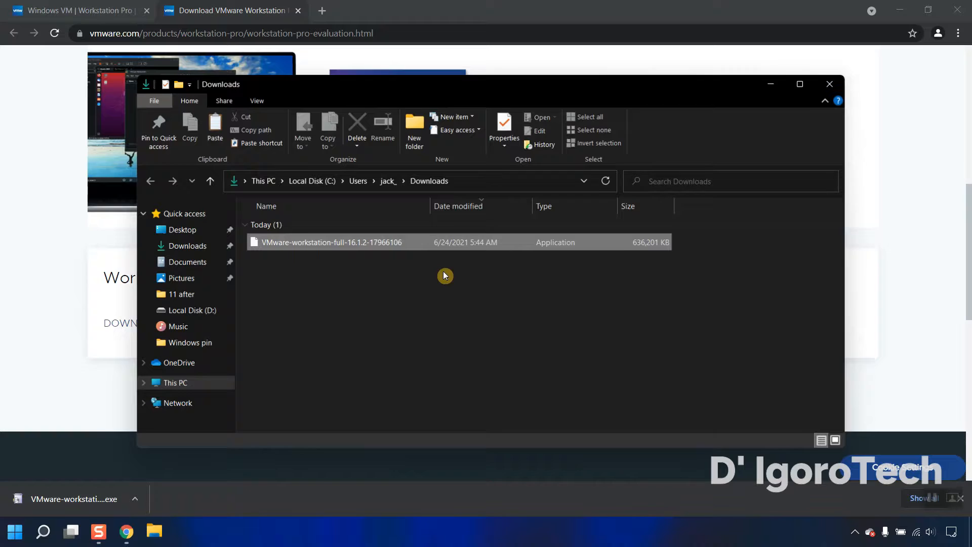
{"action": "left_click", "coordinate": [331, 242]}
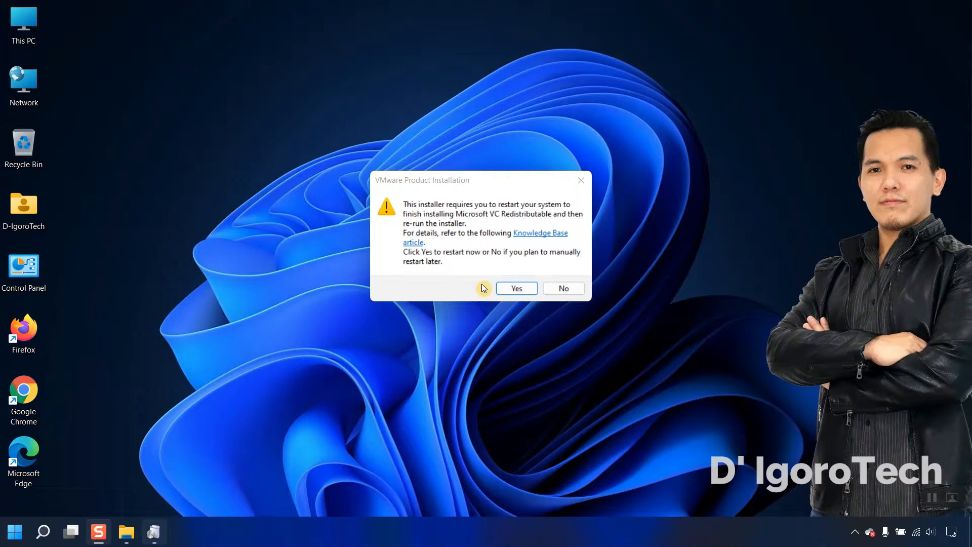
{"action": "mouse_move", "coordinate": [520, 216]}
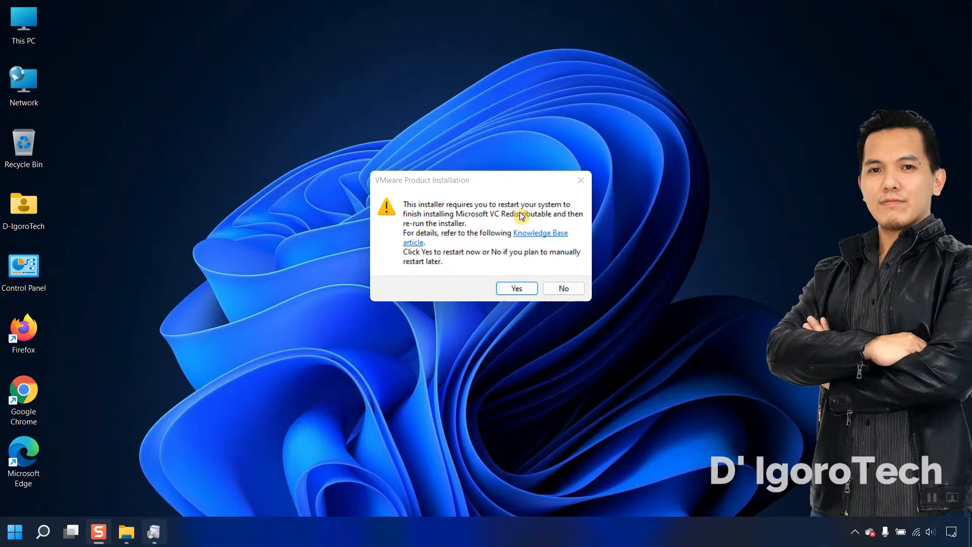
{"action": "mouse_move", "coordinate": [525, 240]}
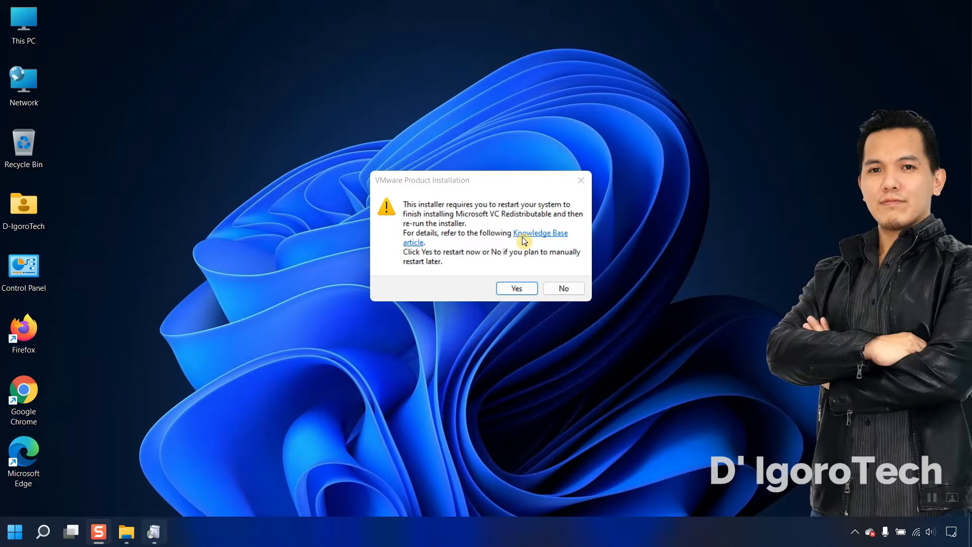
{"action": "mouse_move", "coordinate": [515, 249]}
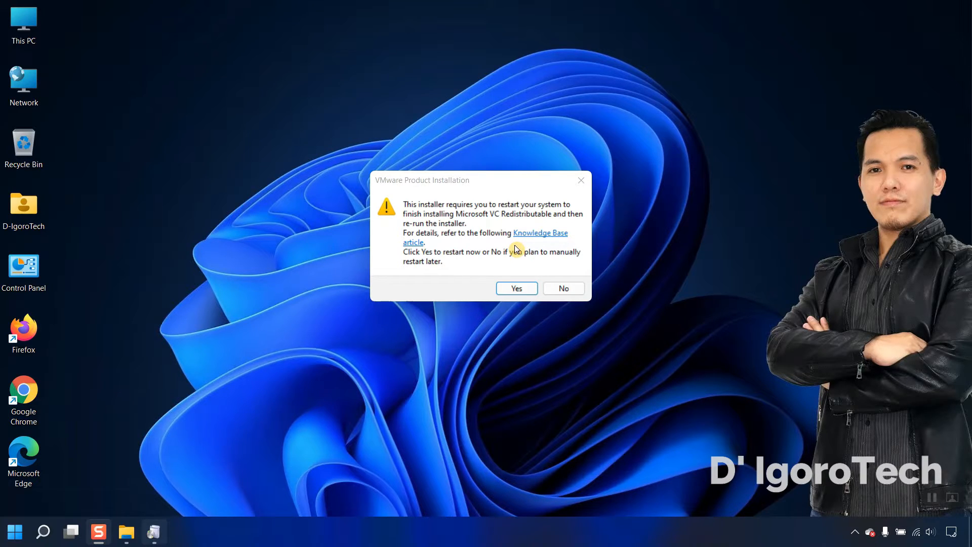
Step: Dismiss the VC Redistributable restart warning and relaunch the VMware installer from the desktop
{"action": "left_click", "coordinate": [564, 288]}
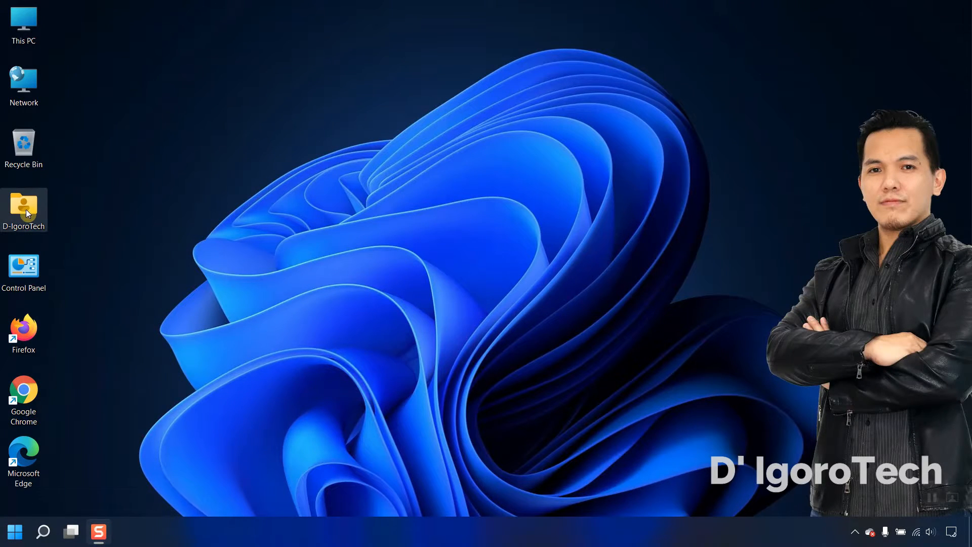
{"action": "double_click", "coordinate": [23, 205]}
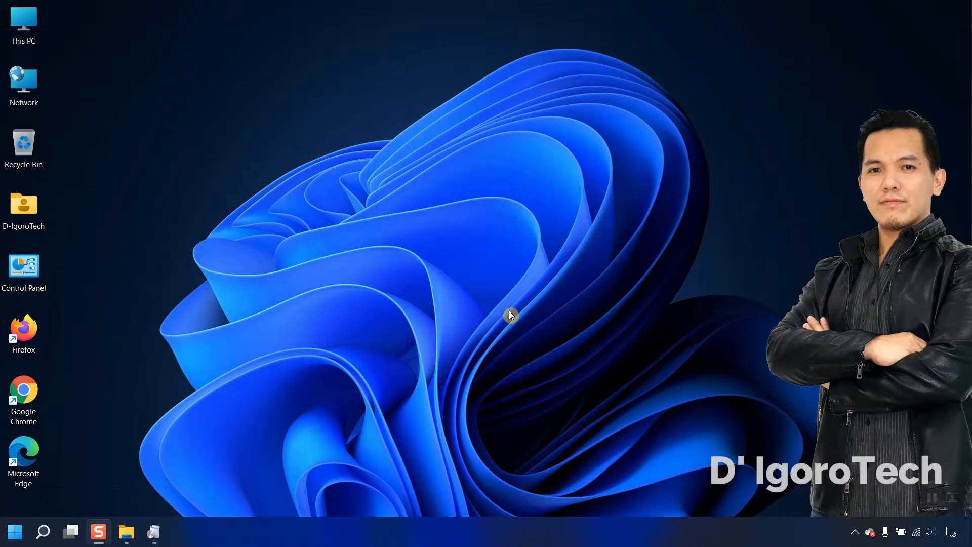
Step: Accept the license agreement and keep the default installation location
{"action": "left_click", "coordinate": [154, 532]}
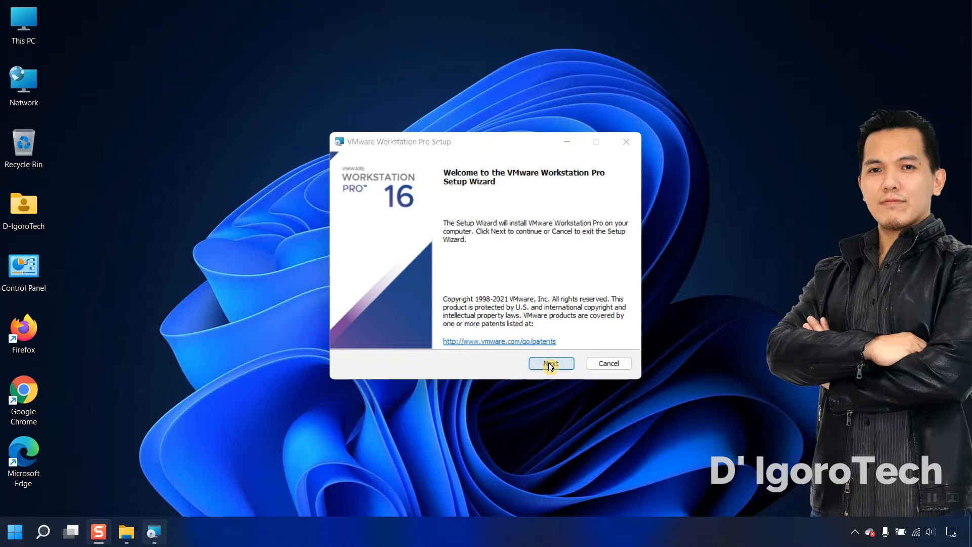
{"action": "left_click", "coordinate": [550, 363]}
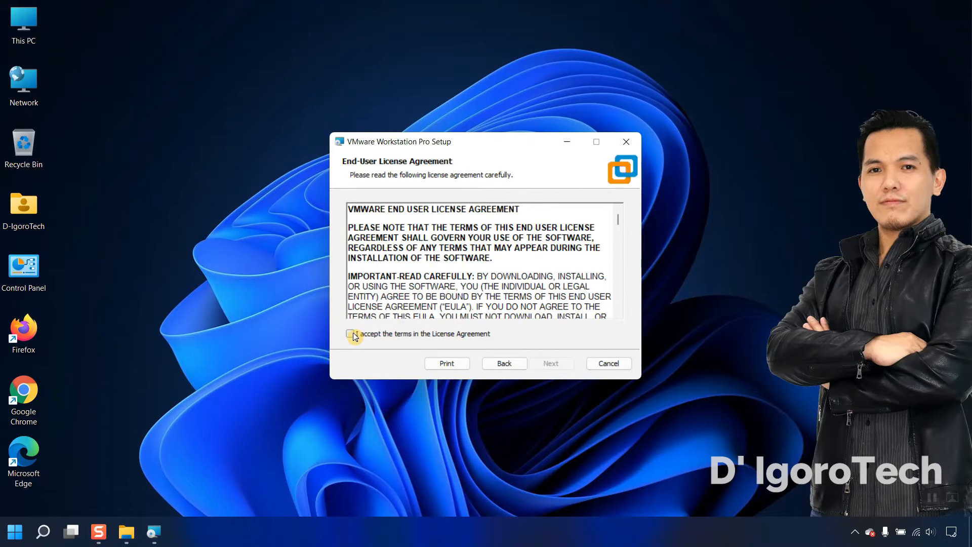
{"action": "left_click", "coordinate": [349, 333]}
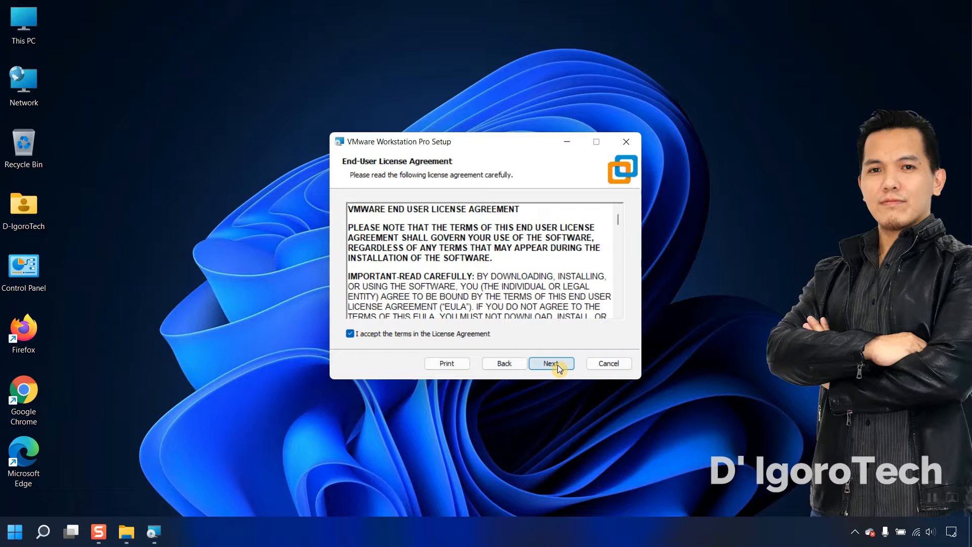
{"action": "left_click", "coordinate": [551, 363]}
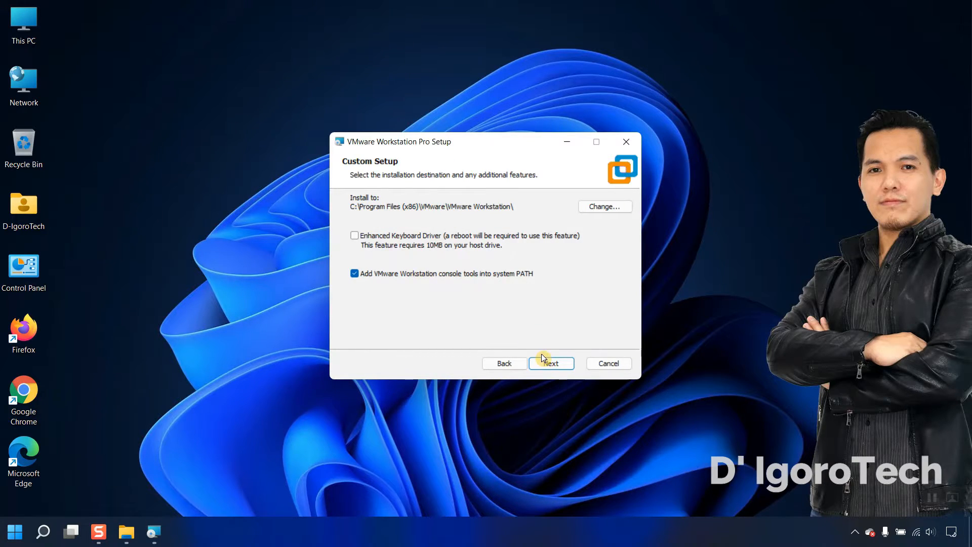
{"action": "left_click", "coordinate": [550, 363]}
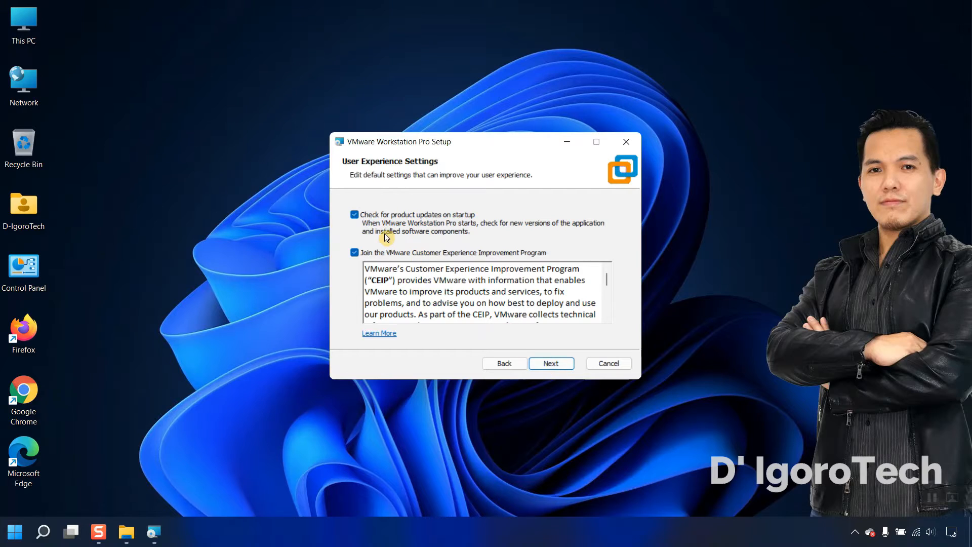
{"action": "mouse_move", "coordinate": [363, 223]}
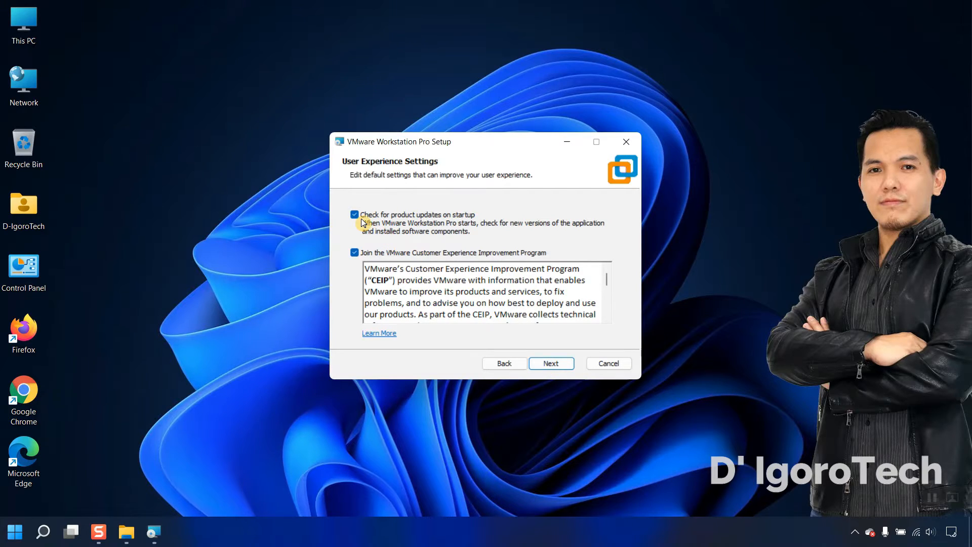
Step: Disable startup update checks, keep both shortcuts, start installing, then bring up Windows search
{"action": "left_click", "coordinate": [353, 214]}
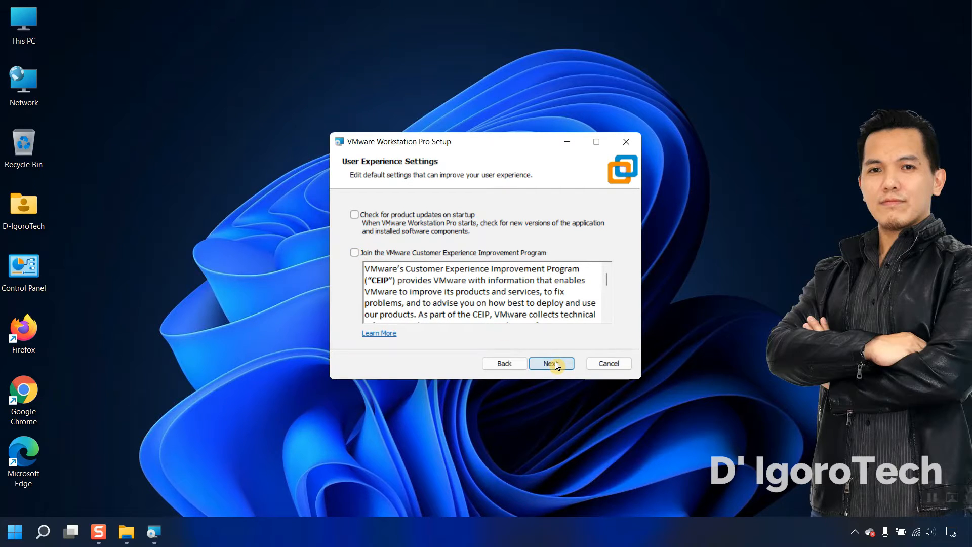
{"action": "left_click", "coordinate": [551, 363]}
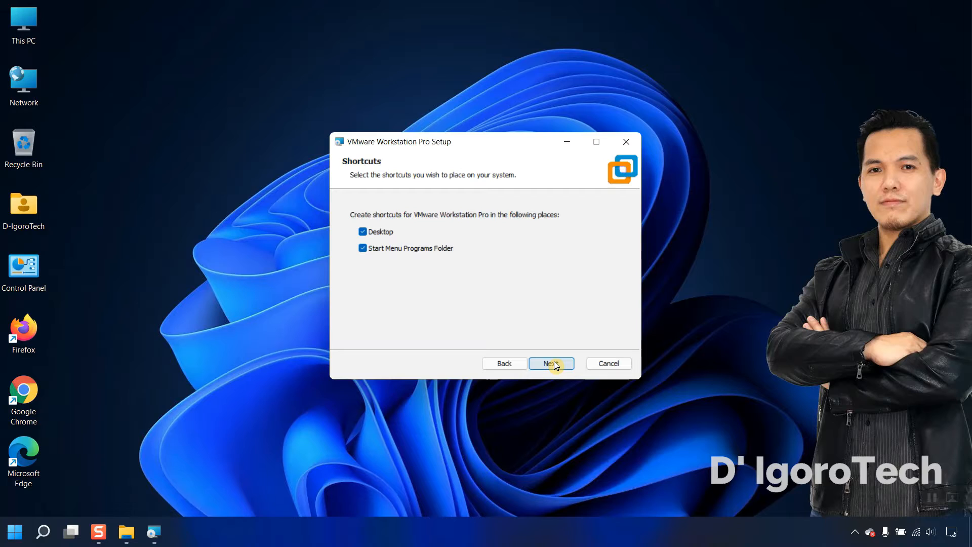
{"action": "mouse_move", "coordinate": [402, 259]}
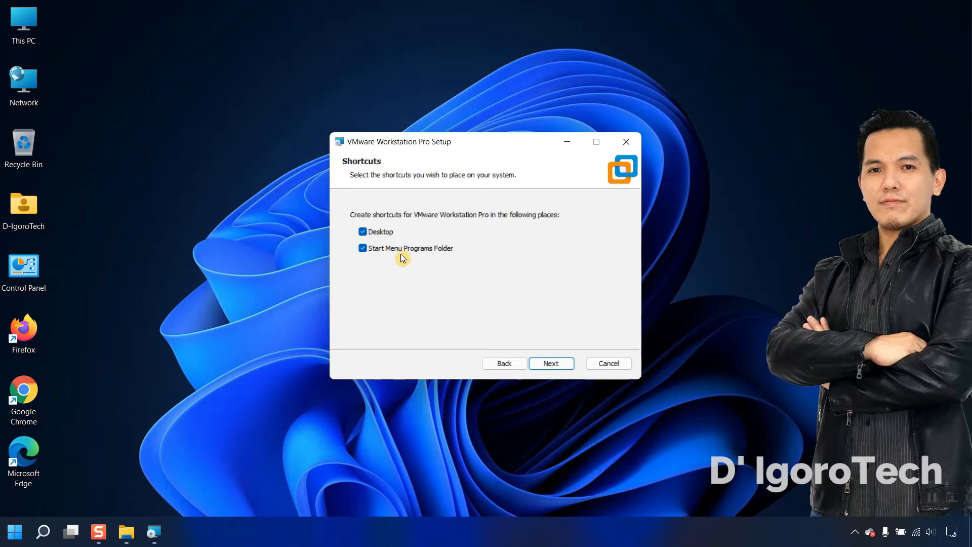
{"action": "left_click", "coordinate": [551, 363]}
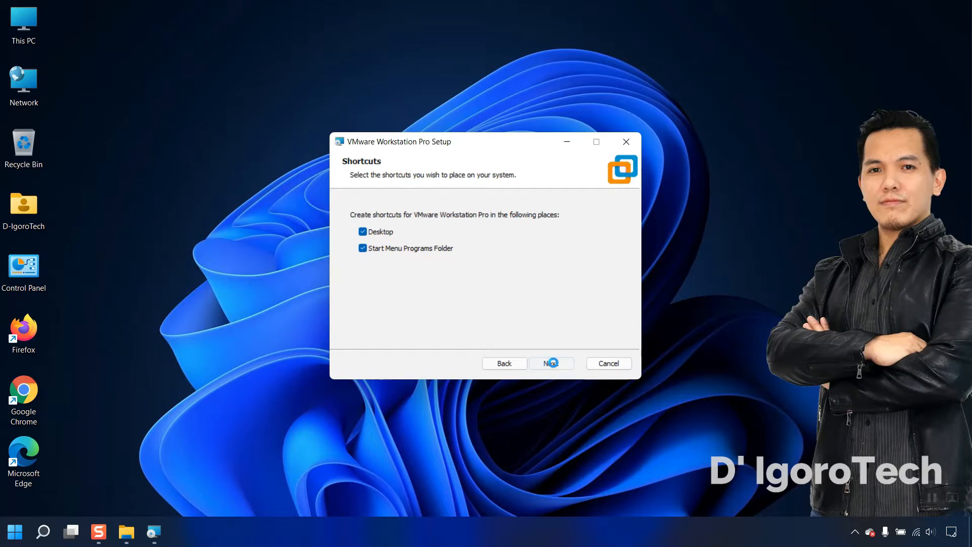
{"action": "left_click", "coordinate": [551, 363]}
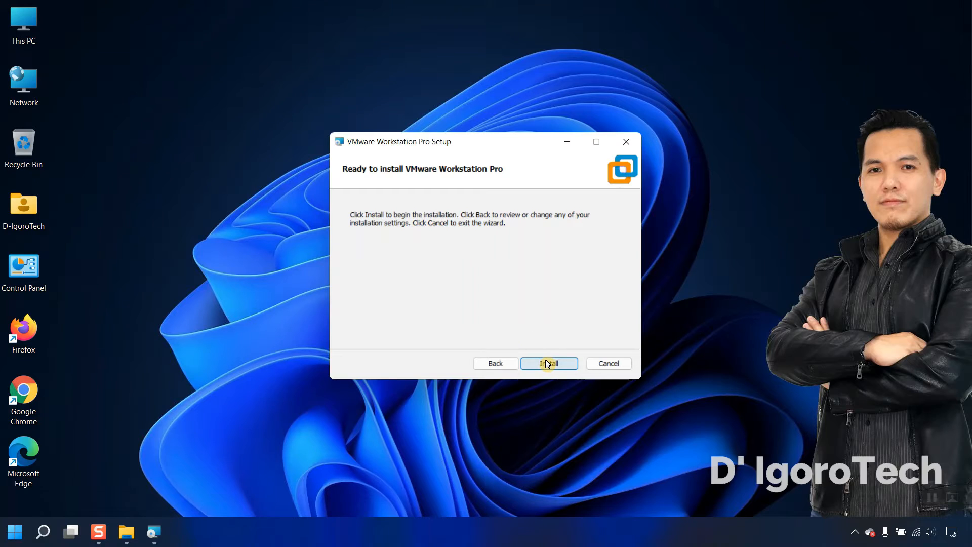
{"action": "left_click", "coordinate": [549, 363]}
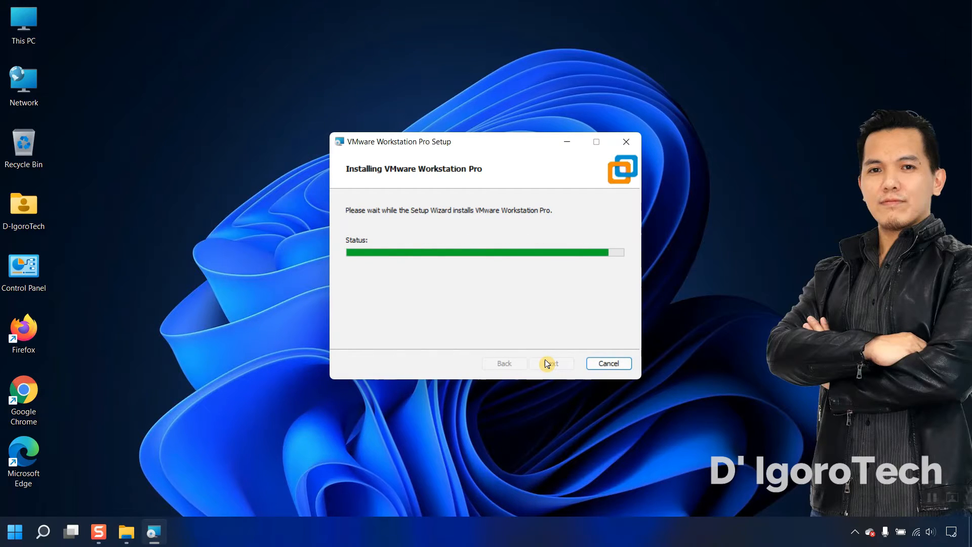
{"action": "left_click", "coordinate": [43, 532]}
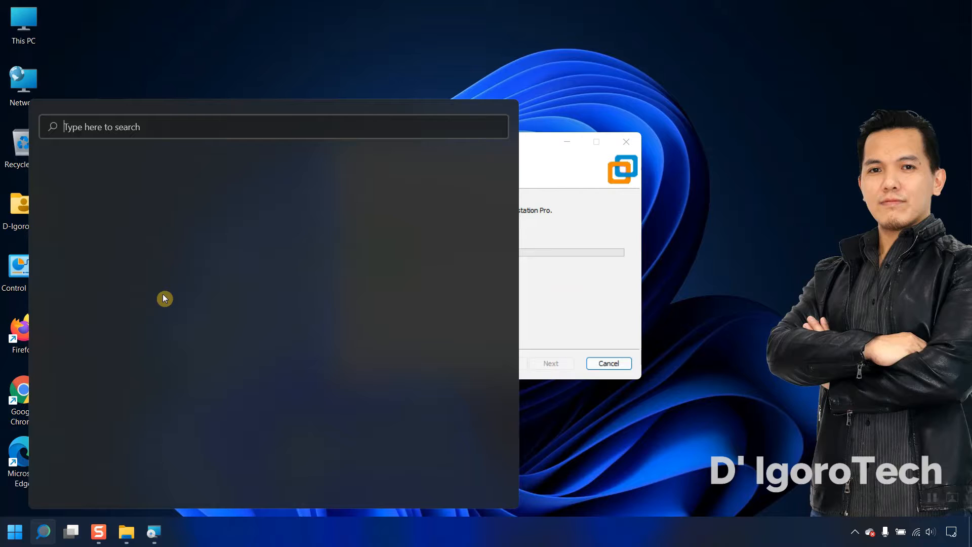
Step: Search 'ncpa.cpl' and open Network Connections to watch VMnet1 and VMnet8 appear
{"action": "type", "text": "ncpa.cpl"}
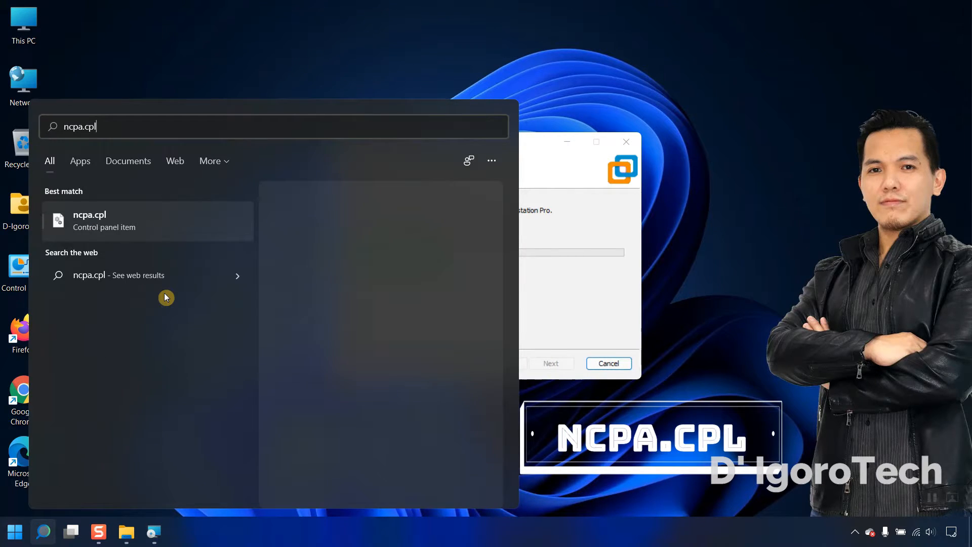
{"action": "left_click", "coordinate": [89, 221]}
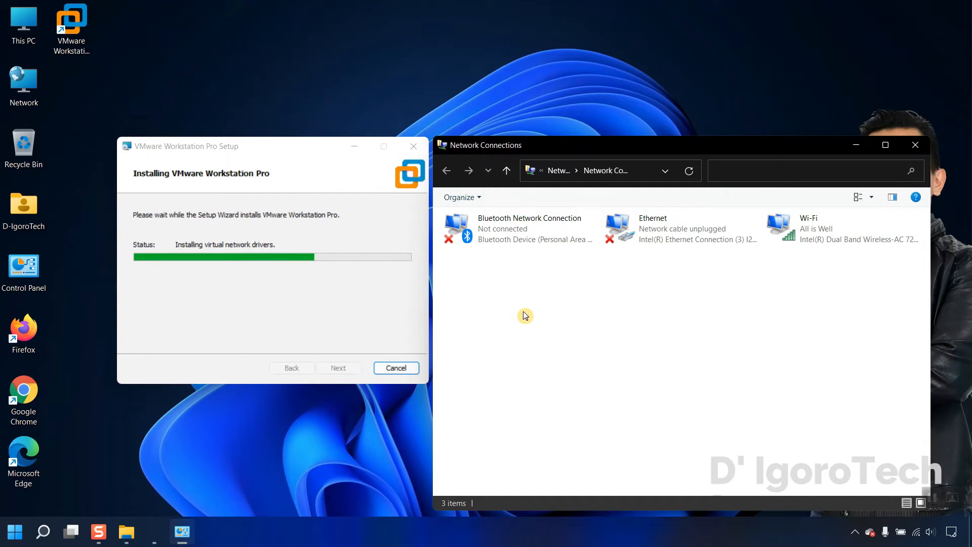
{"action": "mouse_move", "coordinate": [596, 323]}
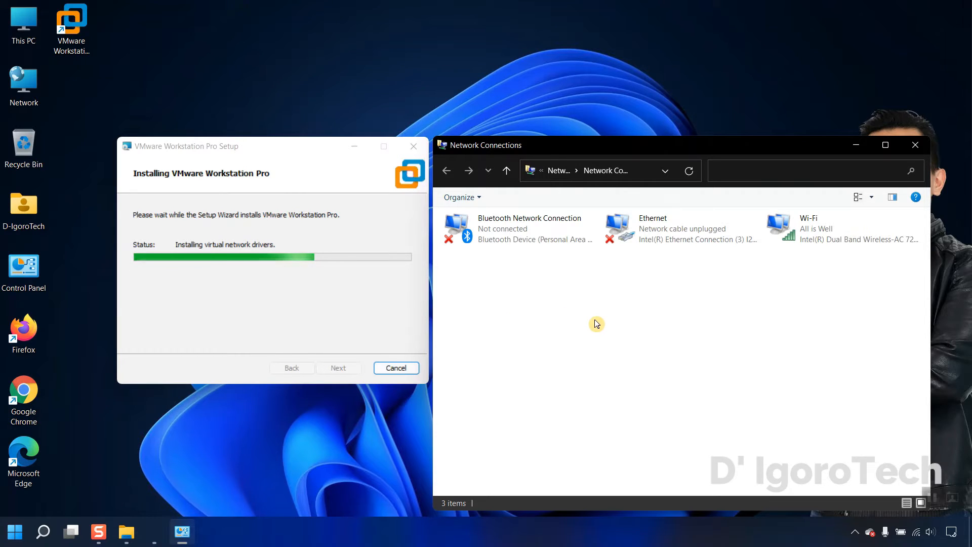
{"action": "mouse_move", "coordinate": [599, 320]}
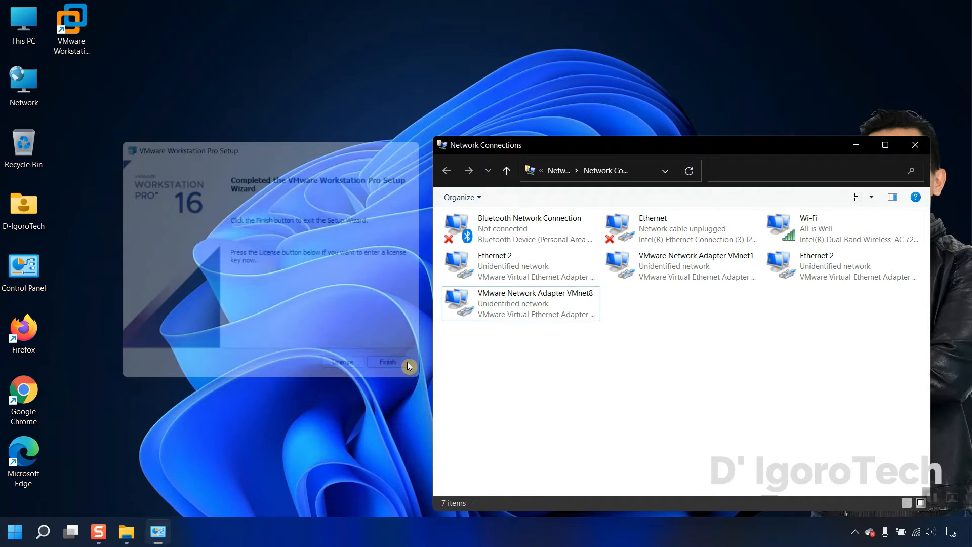
Step: Finish setup, launch Workstation from the desktop shortcut, and start the 30-day trial
{"action": "left_click", "coordinate": [388, 362]}
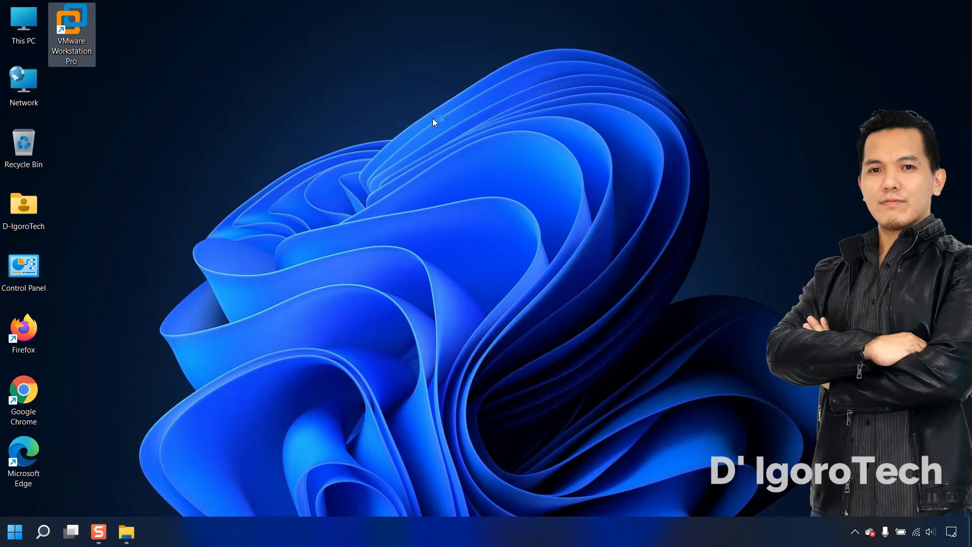
{"action": "double_click", "coordinate": [71, 21]}
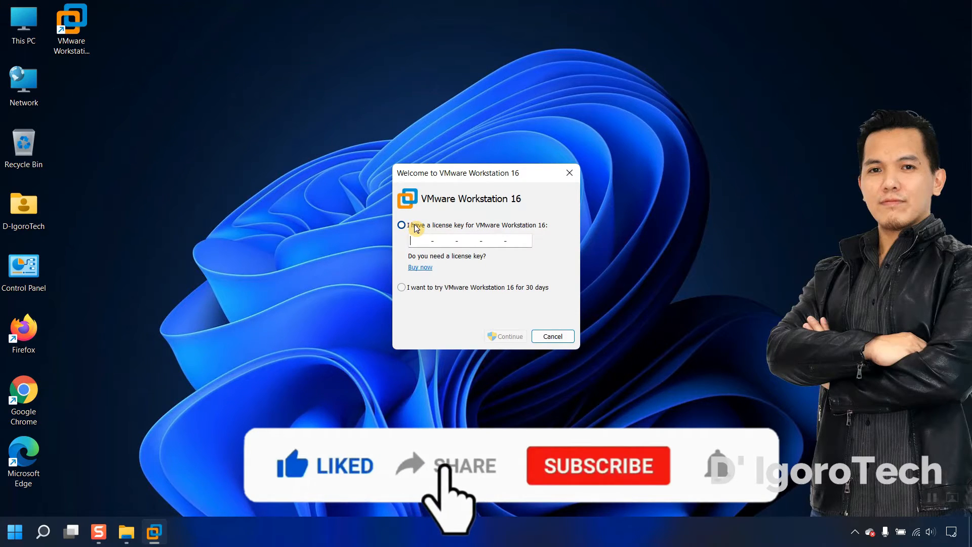
{"action": "left_click", "coordinate": [401, 287]}
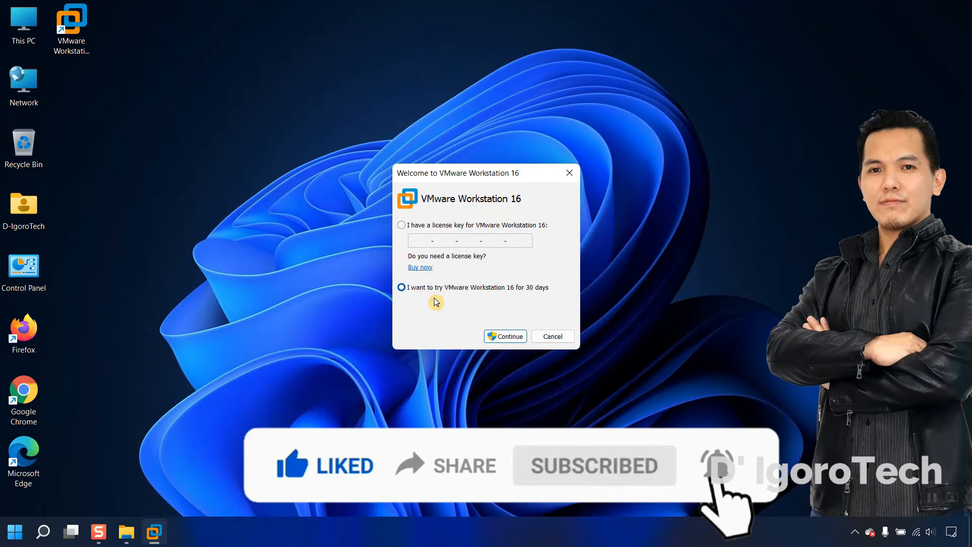
{"action": "mouse_move", "coordinate": [484, 300]}
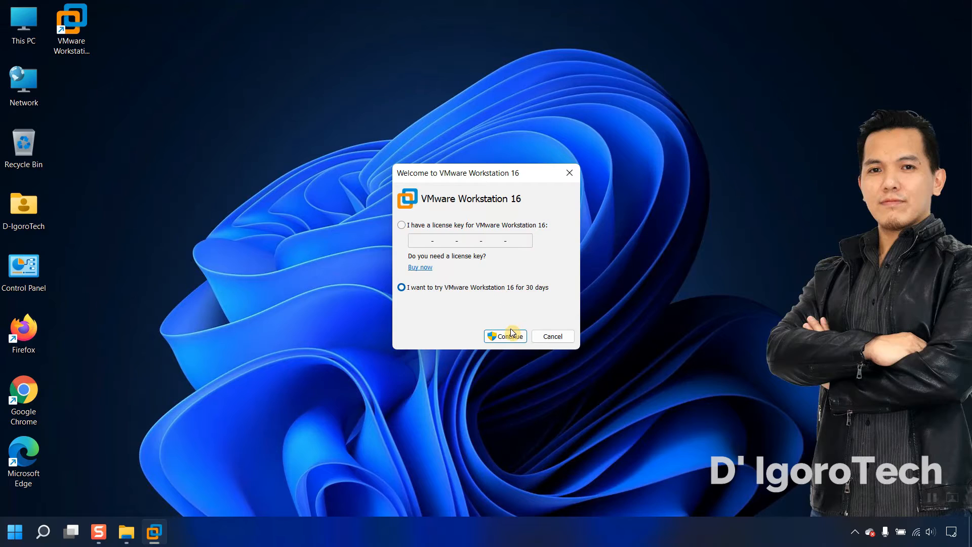
{"action": "left_click", "coordinate": [509, 335]}
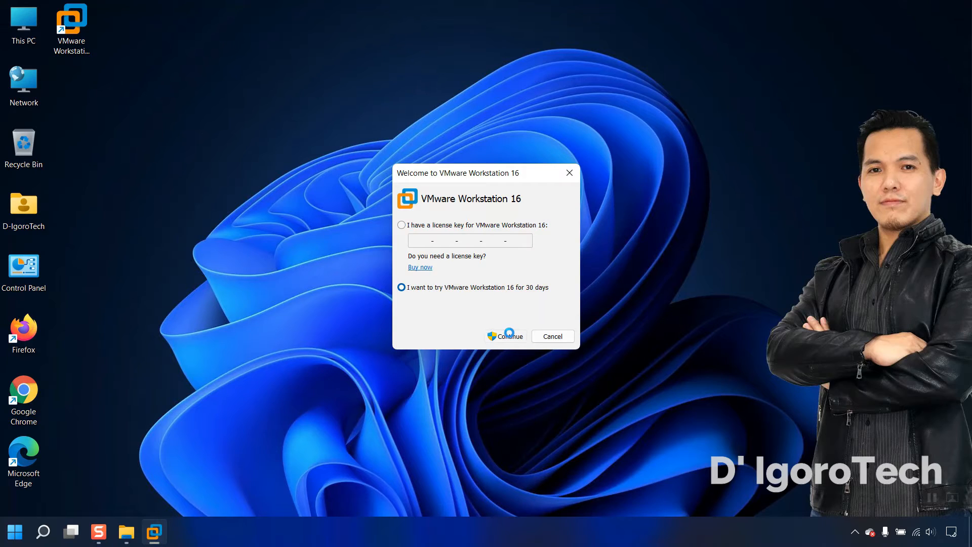
{"action": "left_click", "coordinate": [511, 336]}
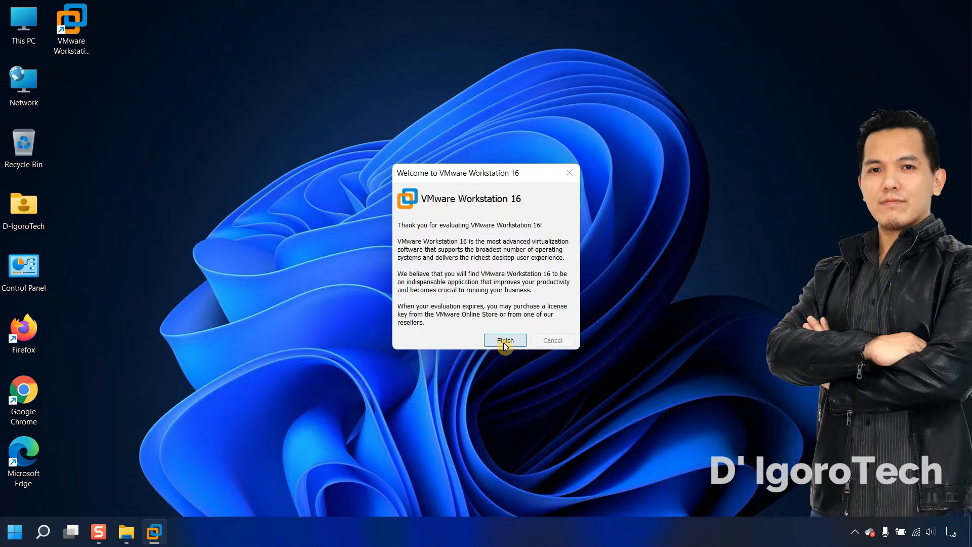
{"action": "left_click", "coordinate": [505, 340]}
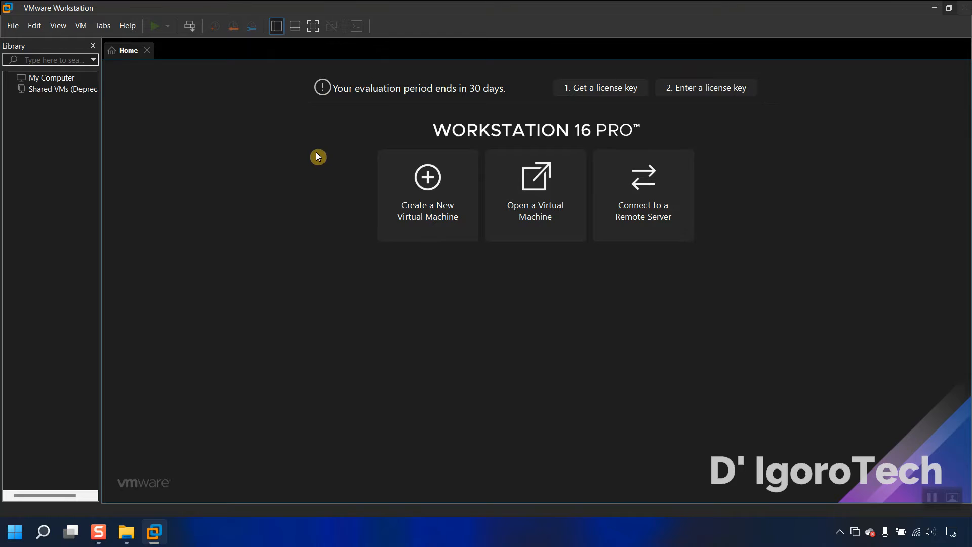
{"action": "mouse_move", "coordinate": [433, 92]}
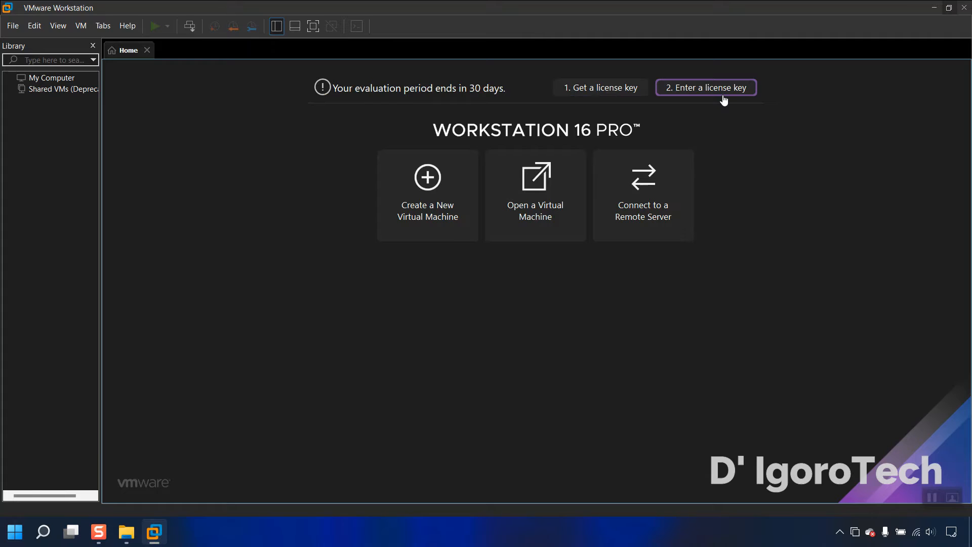
{"action": "mouse_move", "coordinate": [553, 133]}
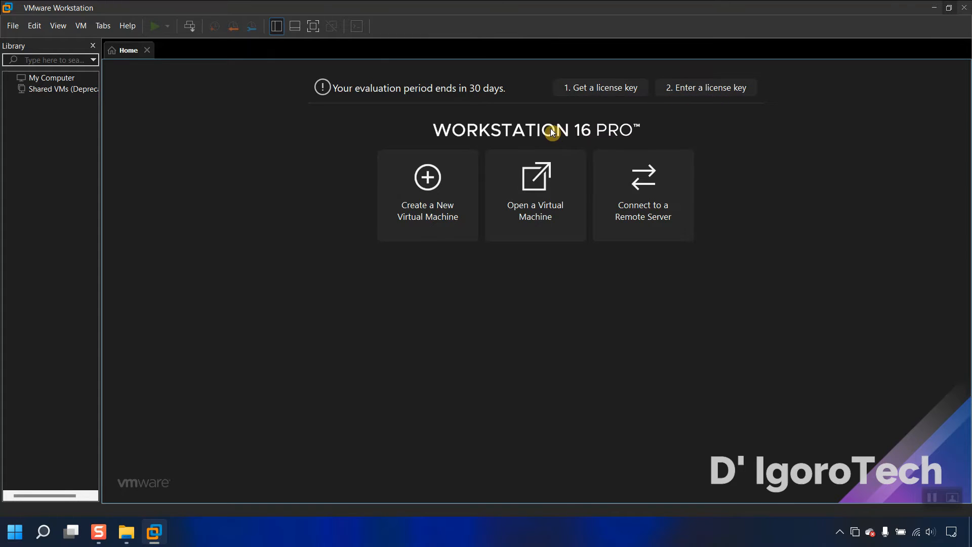
{"action": "mouse_move", "coordinate": [605, 131]}
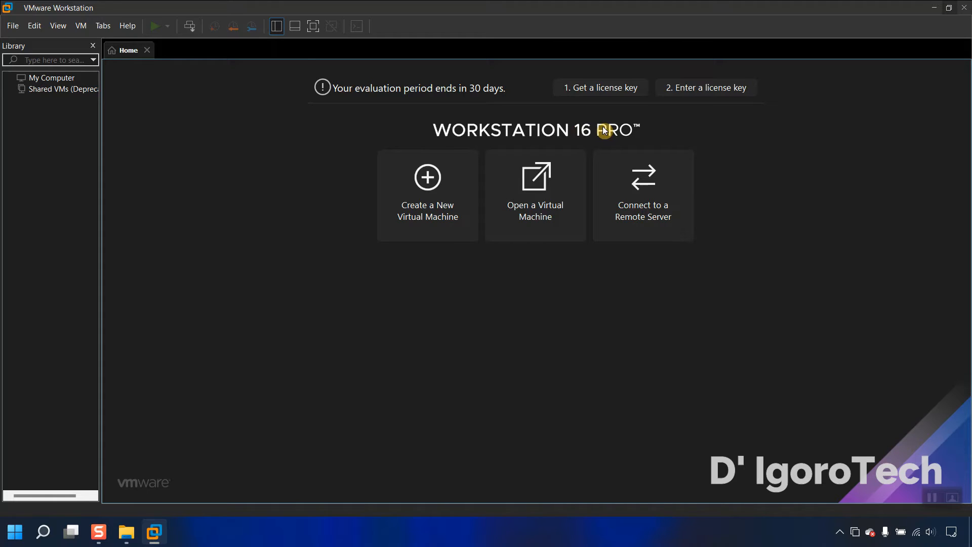
Step: Open the Help menu from the Workstation 16 Pro home screen
{"action": "left_click", "coordinate": [127, 25]}
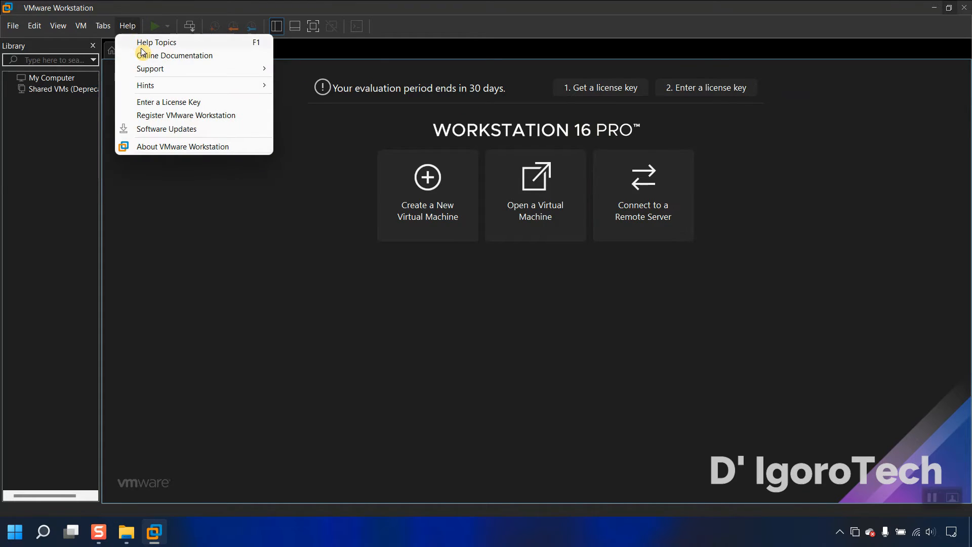
{"action": "mouse_move", "coordinate": [157, 147]}
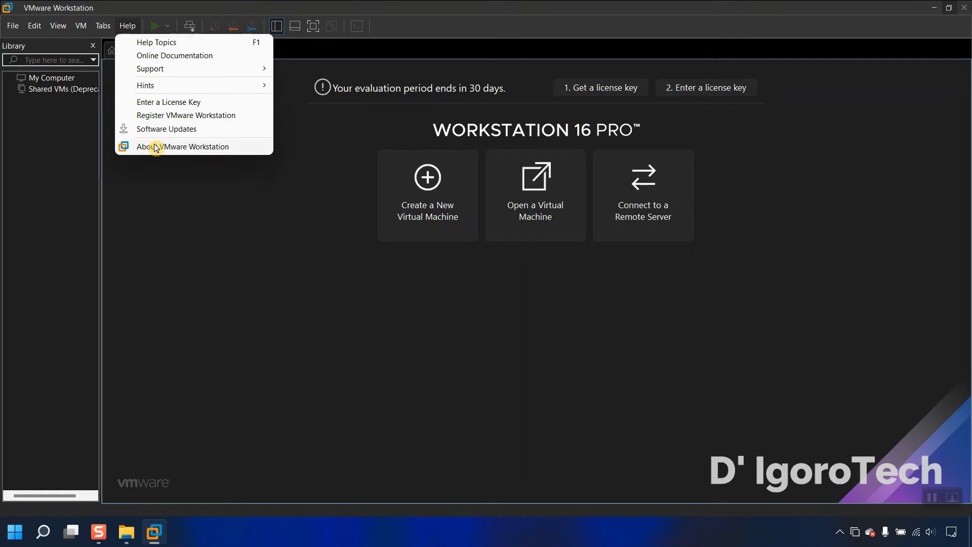
Step: Open About VMware Workstation to view version 16.1.2 and Evaluation status
{"action": "left_click", "coordinate": [183, 146]}
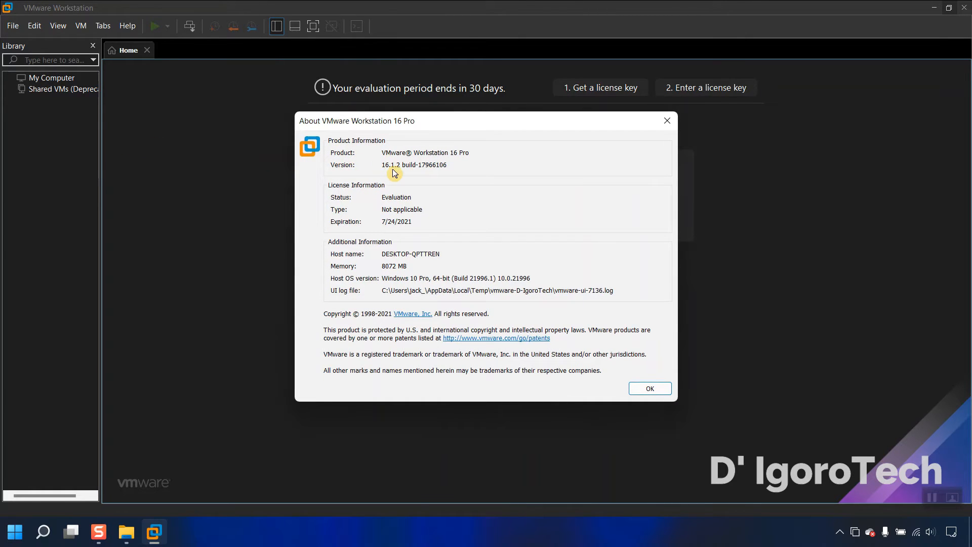
{"action": "mouse_move", "coordinate": [409, 173]}
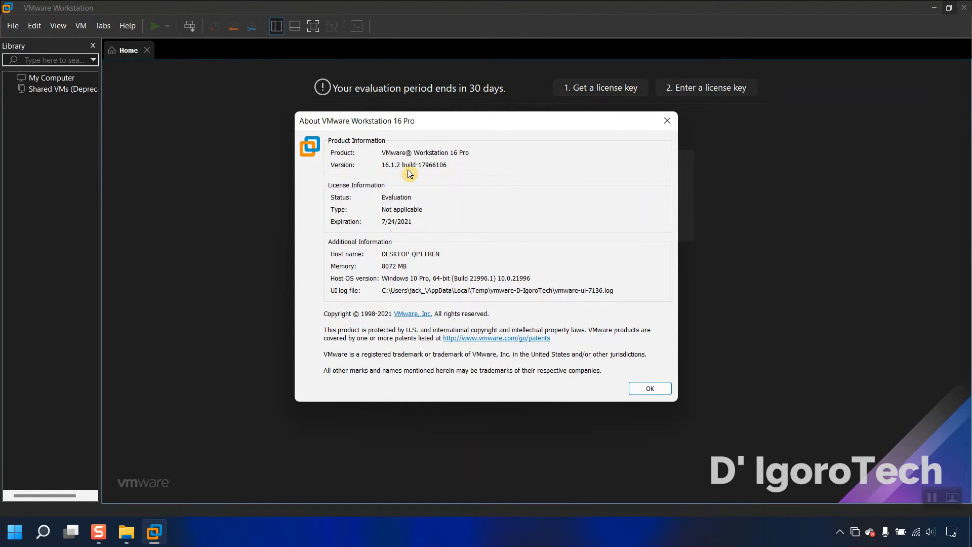
{"action": "mouse_move", "coordinate": [404, 173]}
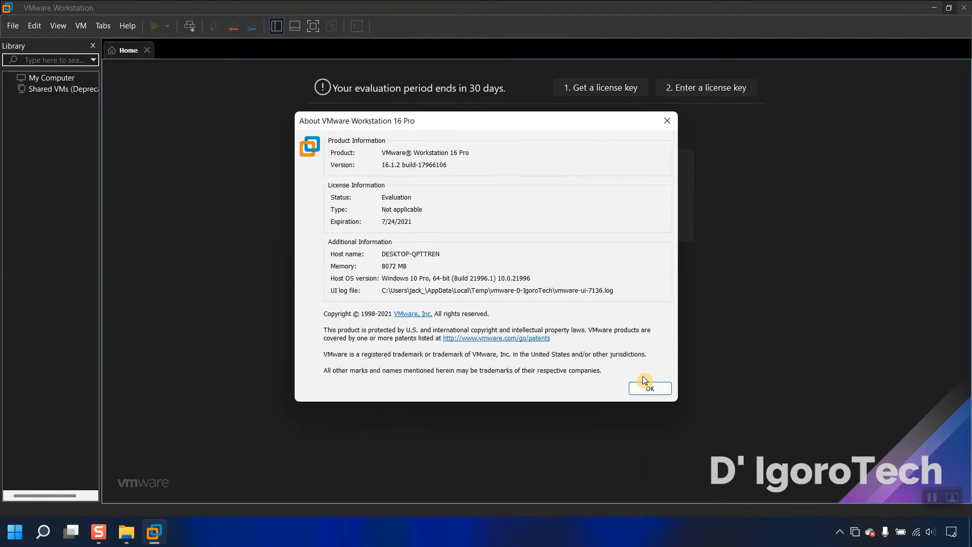
{"action": "mouse_move", "coordinate": [406, 206]}
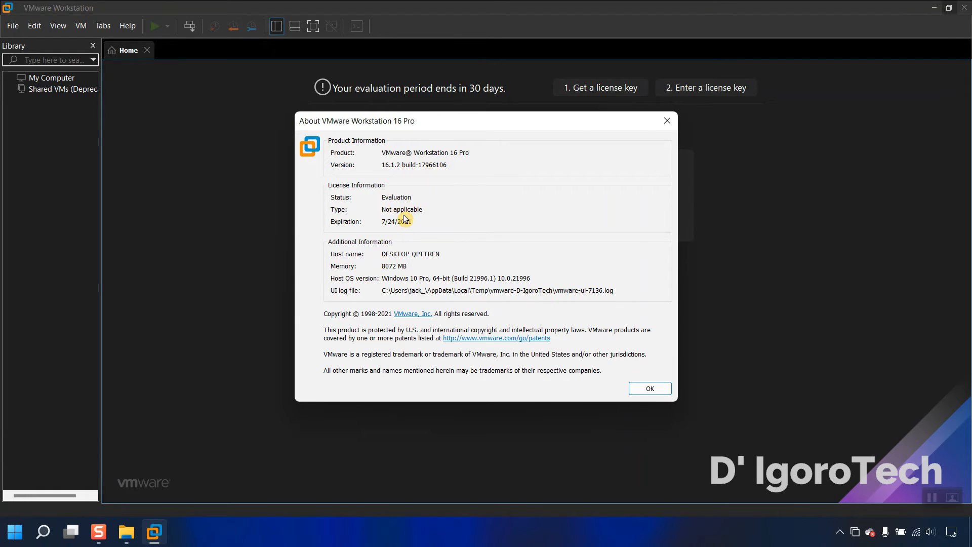
{"action": "mouse_move", "coordinate": [400, 231]}
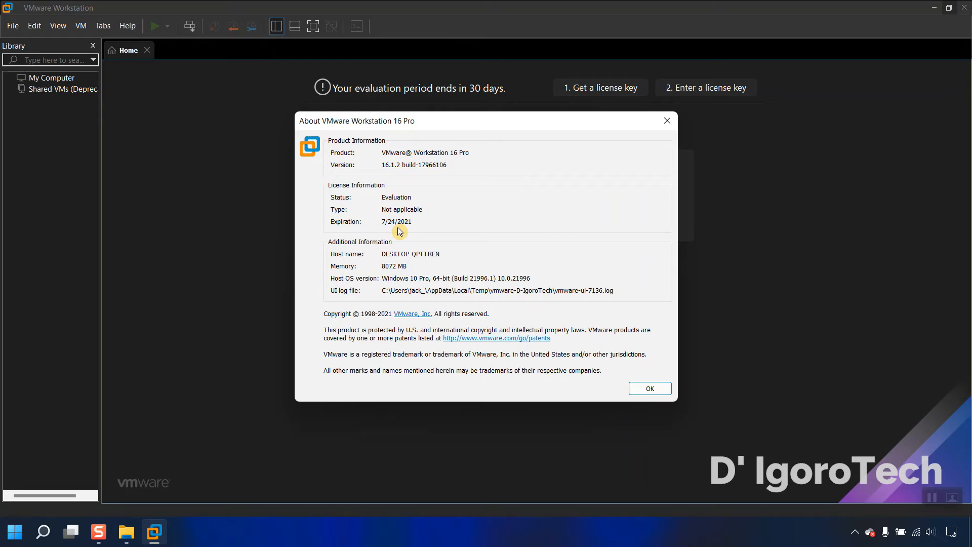
{"action": "mouse_move", "coordinate": [619, 366]}
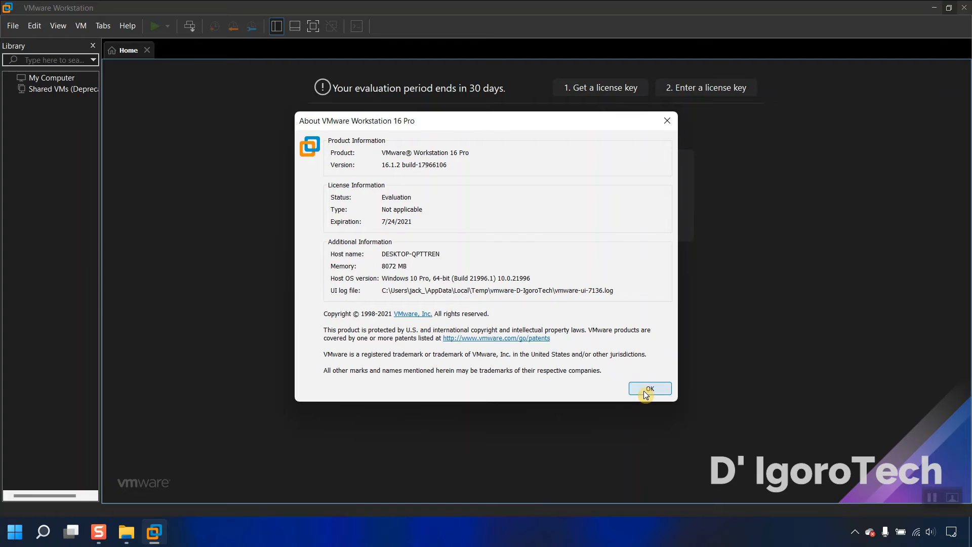
Step: Close the About VMware Workstation dialog with OK
{"action": "left_click", "coordinate": [650, 389]}
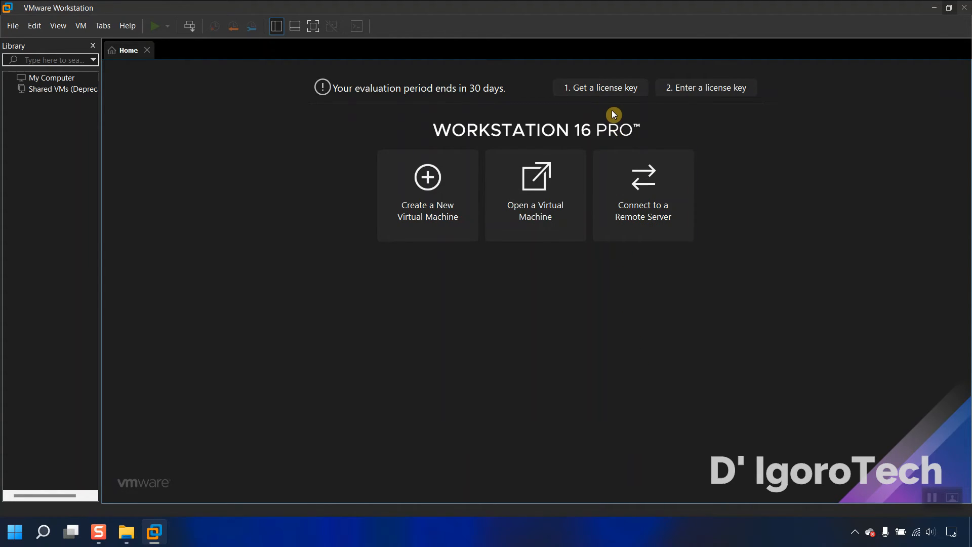
{"action": "mouse_move", "coordinate": [432, 230]}
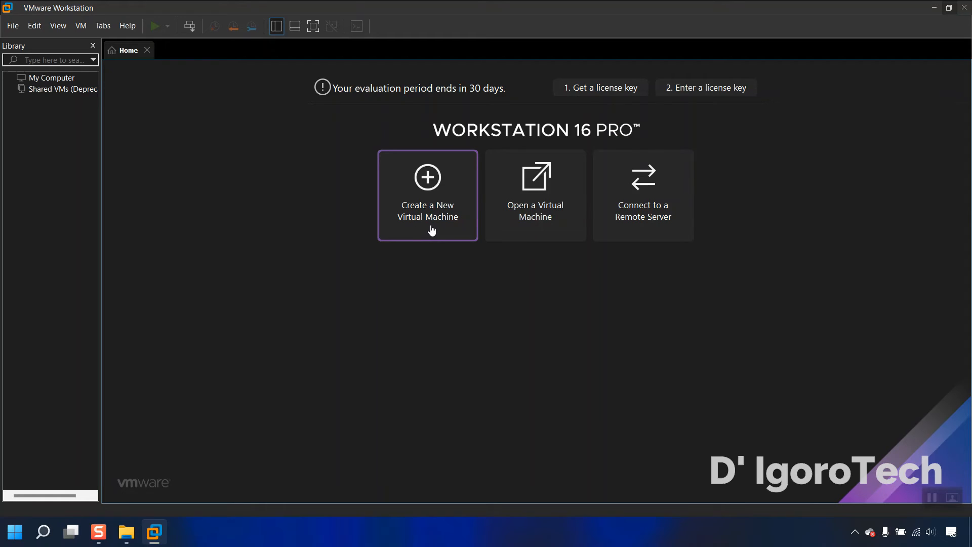
{"action": "mouse_move", "coordinate": [509, 241]}
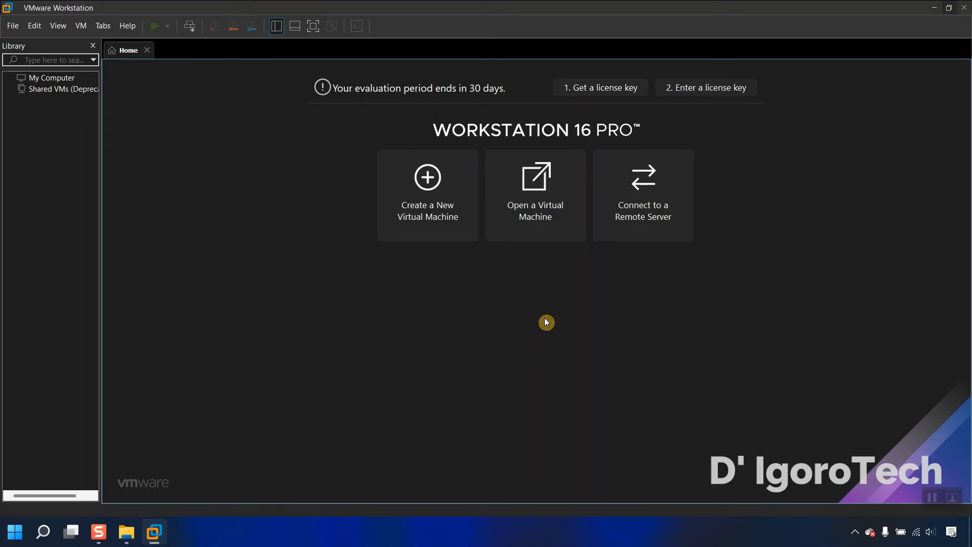
{"action": "mouse_move", "coordinate": [720, 382]}
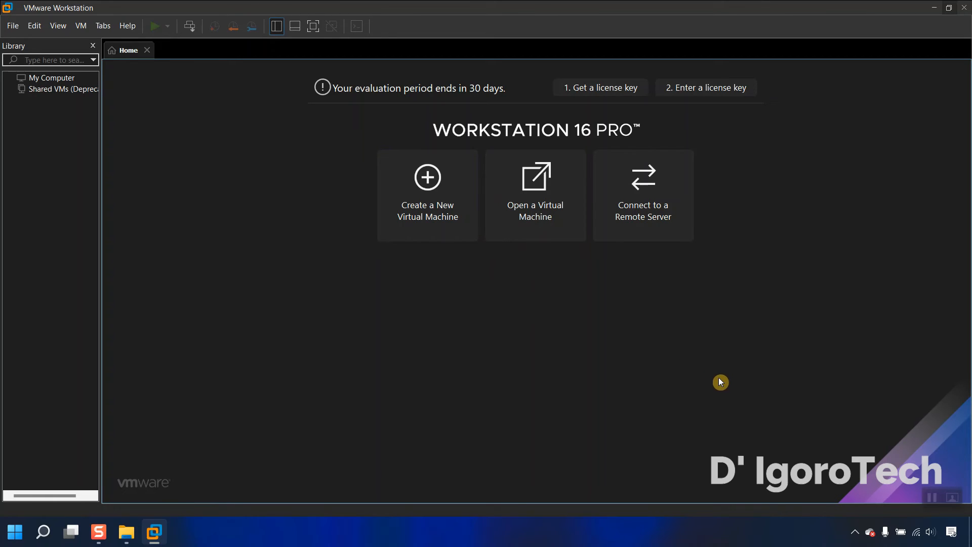
{"action": "mouse_move", "coordinate": [857, 452]}
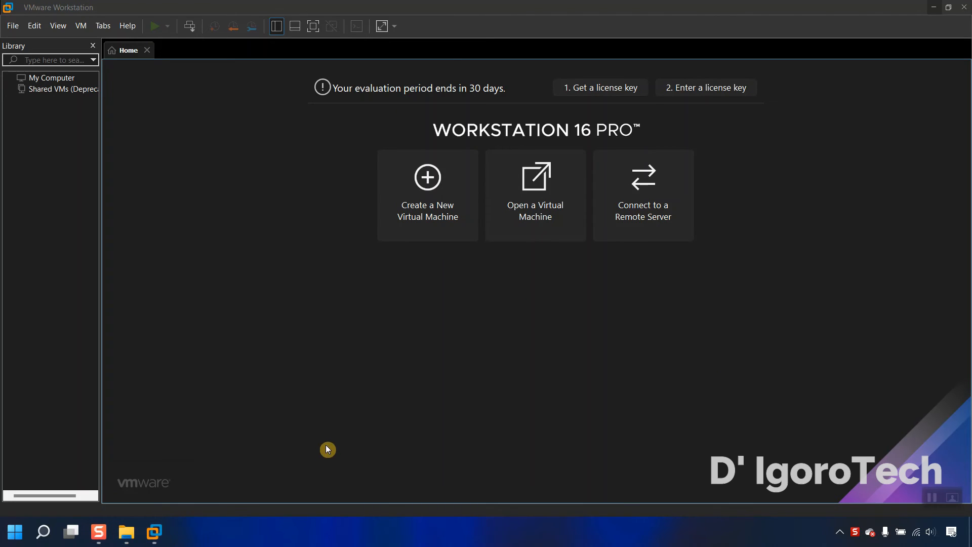
{"action": "mouse_move", "coordinate": [540, 192]}
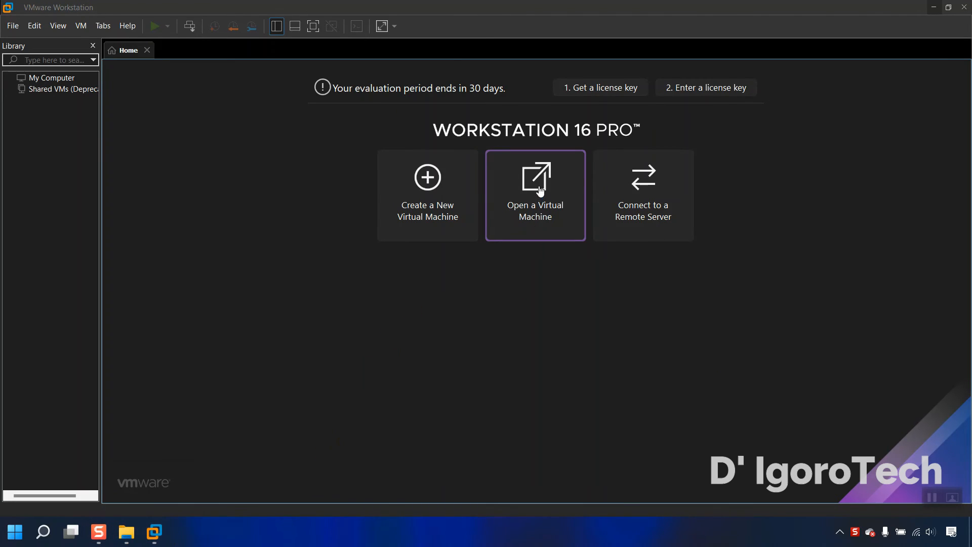